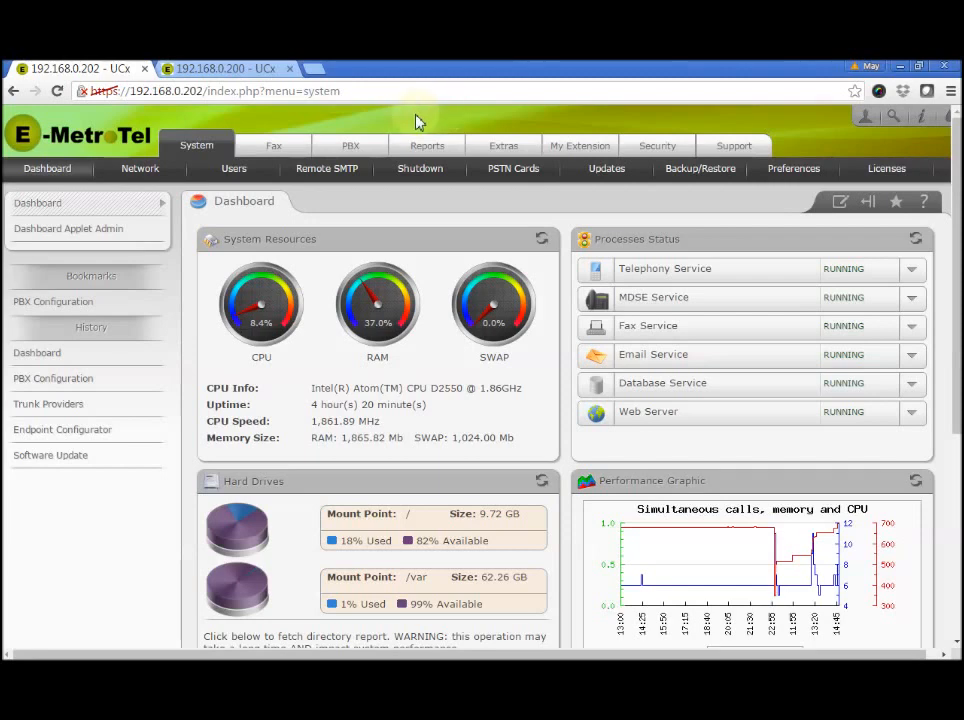
- Open Bob Example <688> from the PBX tab's extension list
{"action": "left_click", "coordinate": [350, 145]}
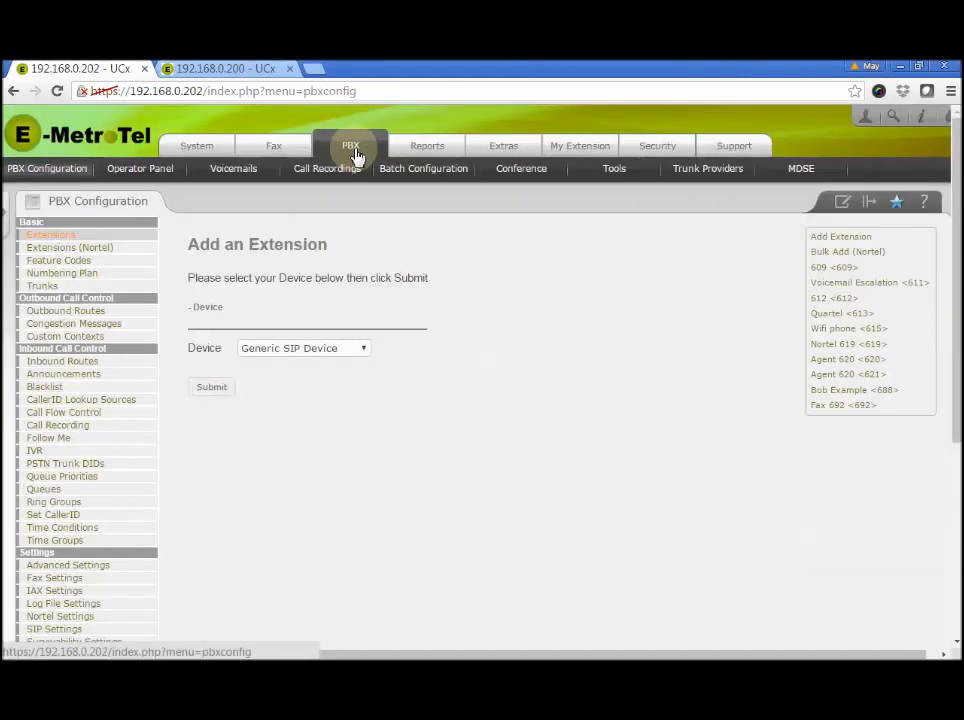
{"action": "mouse_move", "coordinate": [613, 445]}
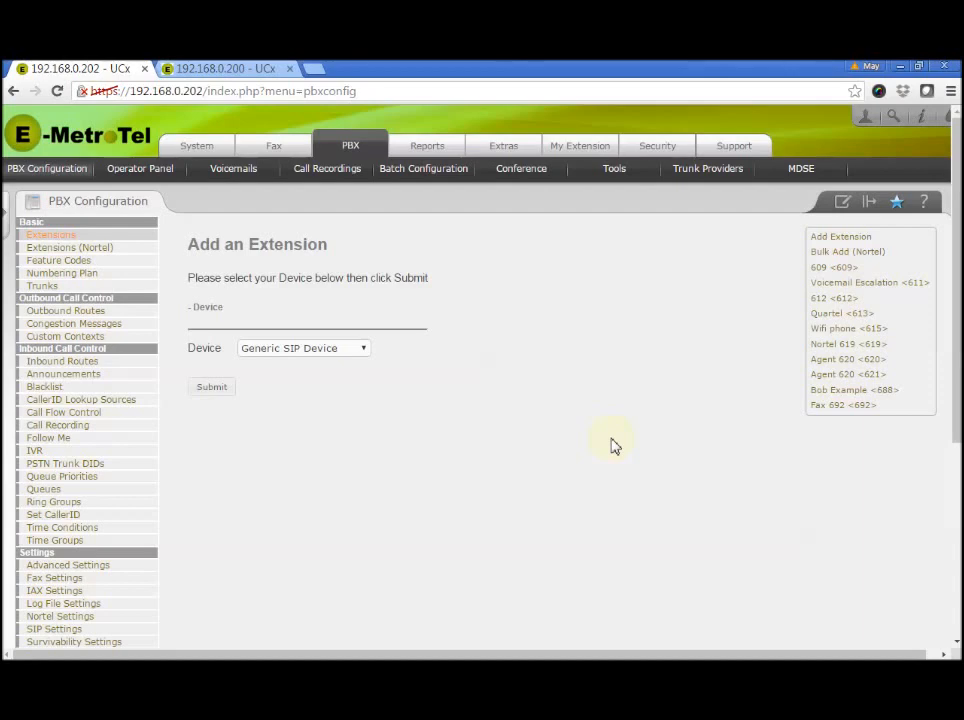
{"action": "left_click", "coordinate": [853, 390]}
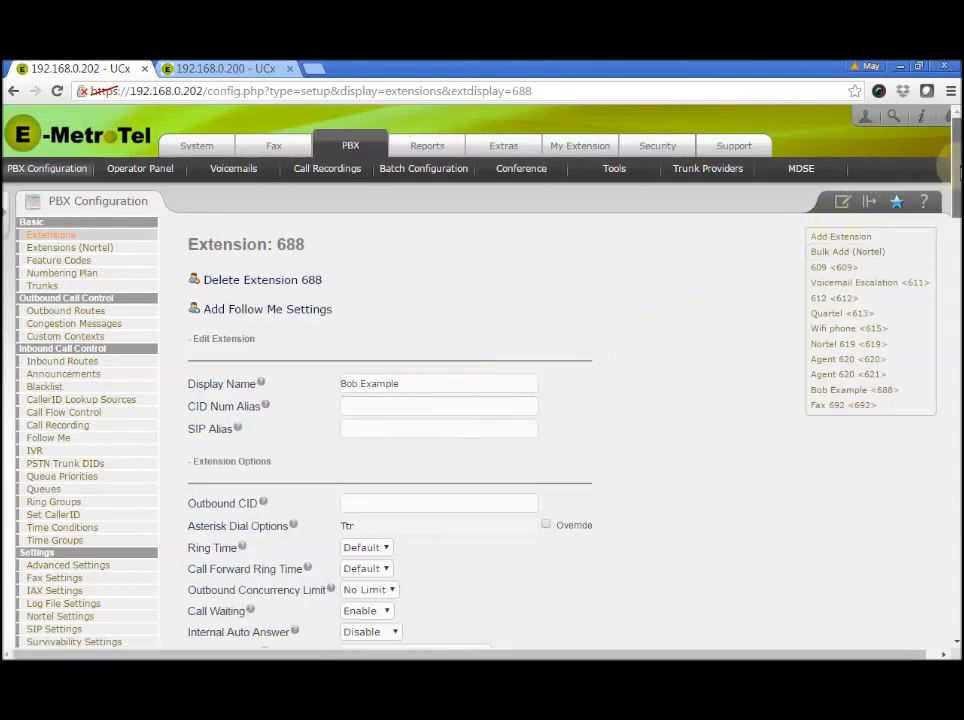
- Change extension 688's Voicemail Status from Disabled to Enabled
{"action": "scroll", "scroll_direction": "down", "scroll_amount": 3}
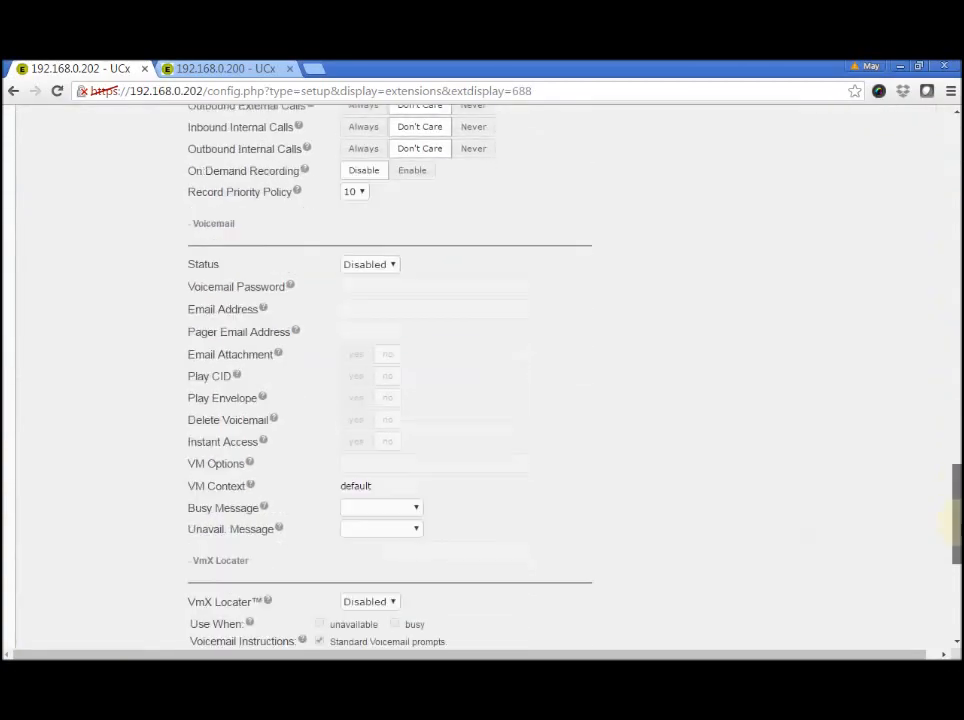
{"action": "scroll", "scroll_direction": "down", "scroll_amount": 3}
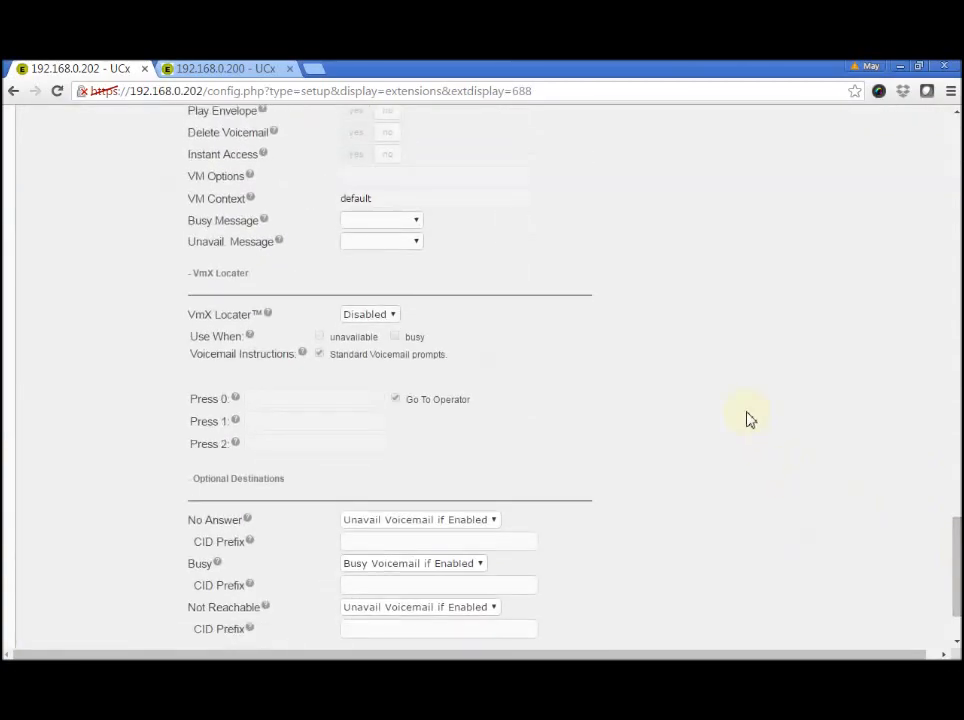
{"action": "mouse_move", "coordinate": [395, 318]}
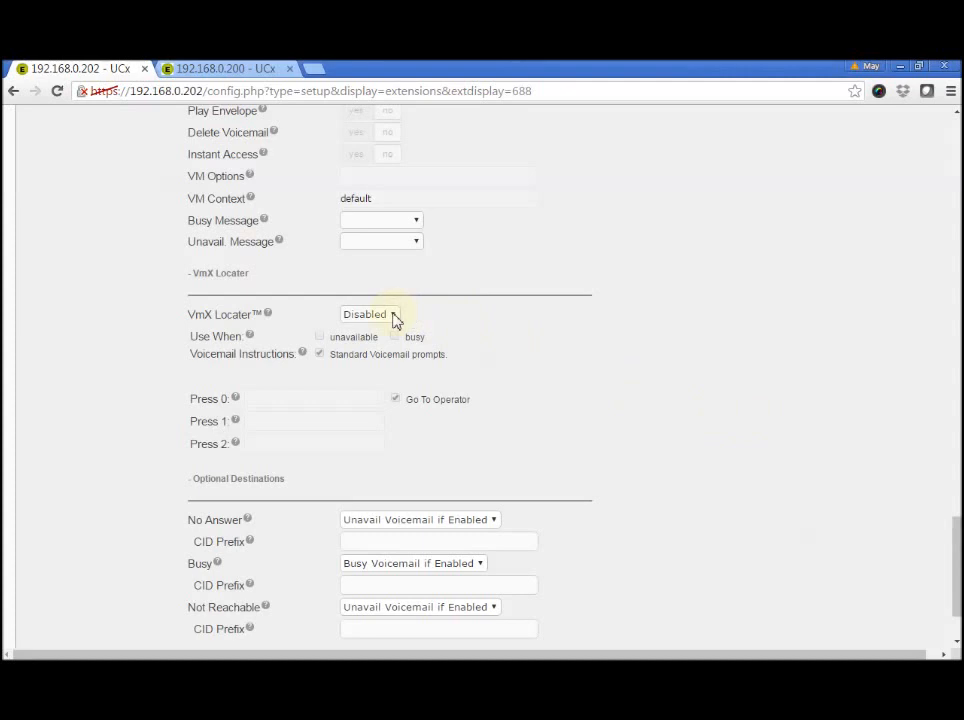
{"action": "scroll", "scroll_direction": "up", "scroll_amount": 3}
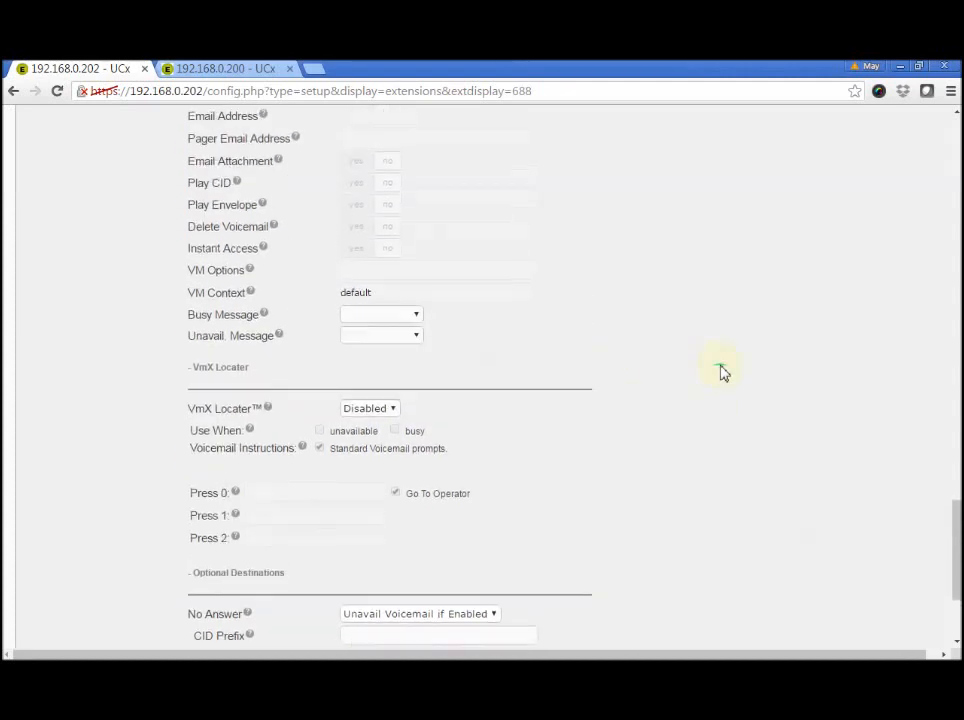
{"action": "scroll", "scroll_direction": "up", "scroll_amount": 3}
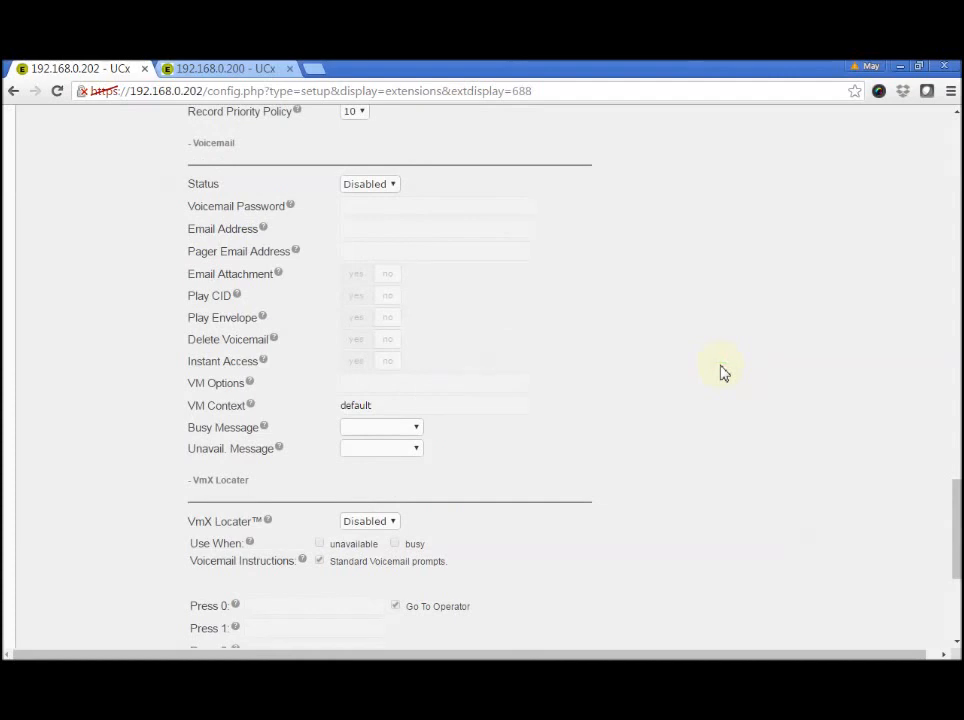
{"action": "left_click", "coordinate": [369, 183]}
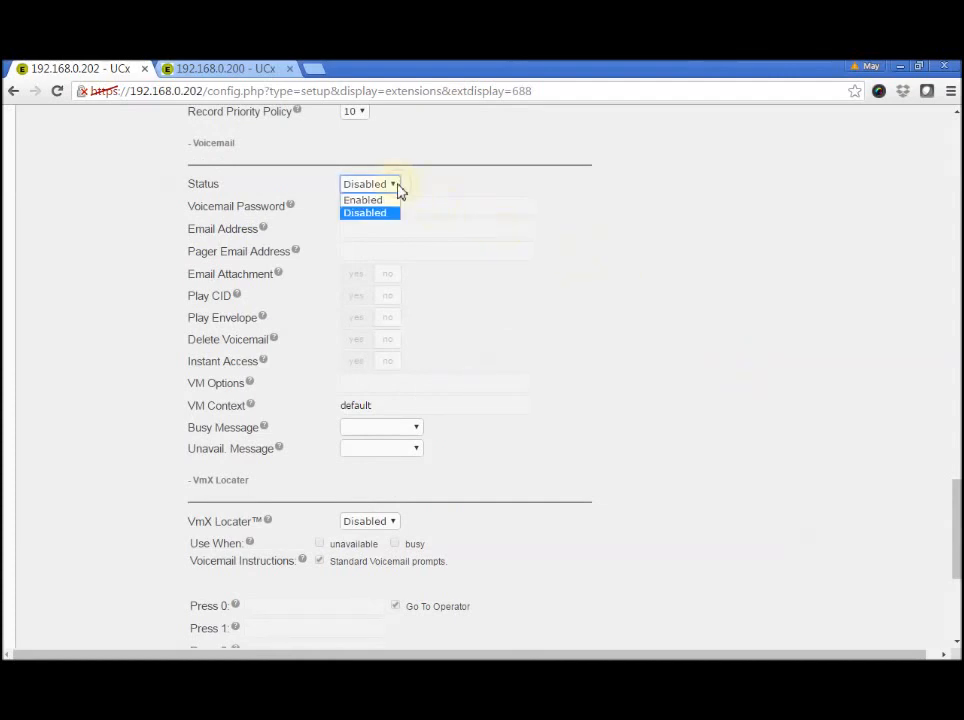
{"action": "left_click", "coordinate": [363, 199]}
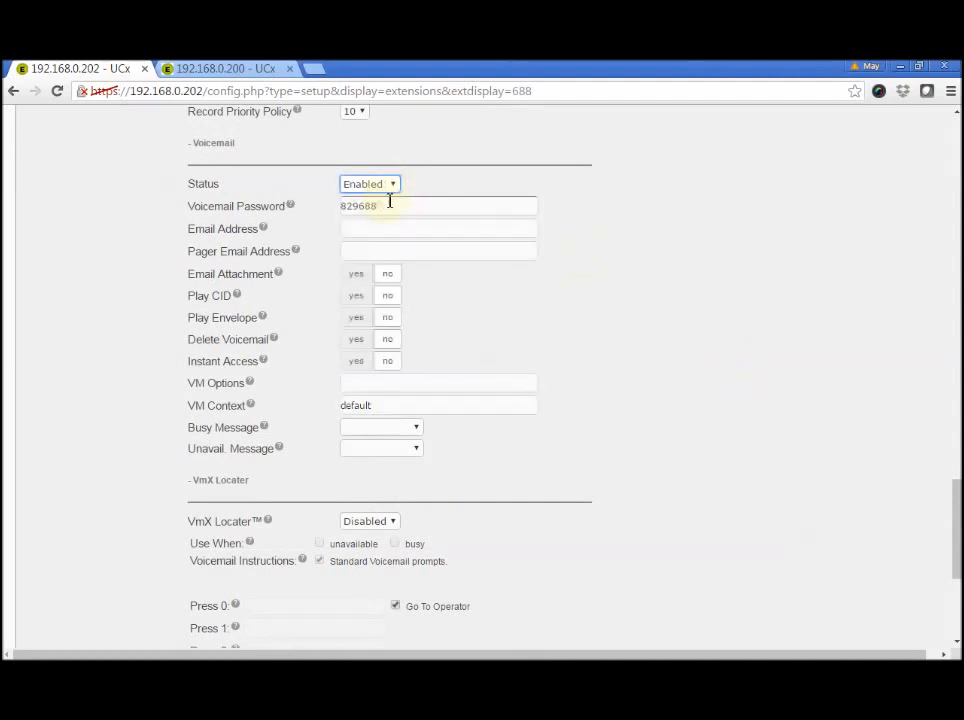
{"action": "scroll", "scroll_direction": "down", "scroll_amount": 3}
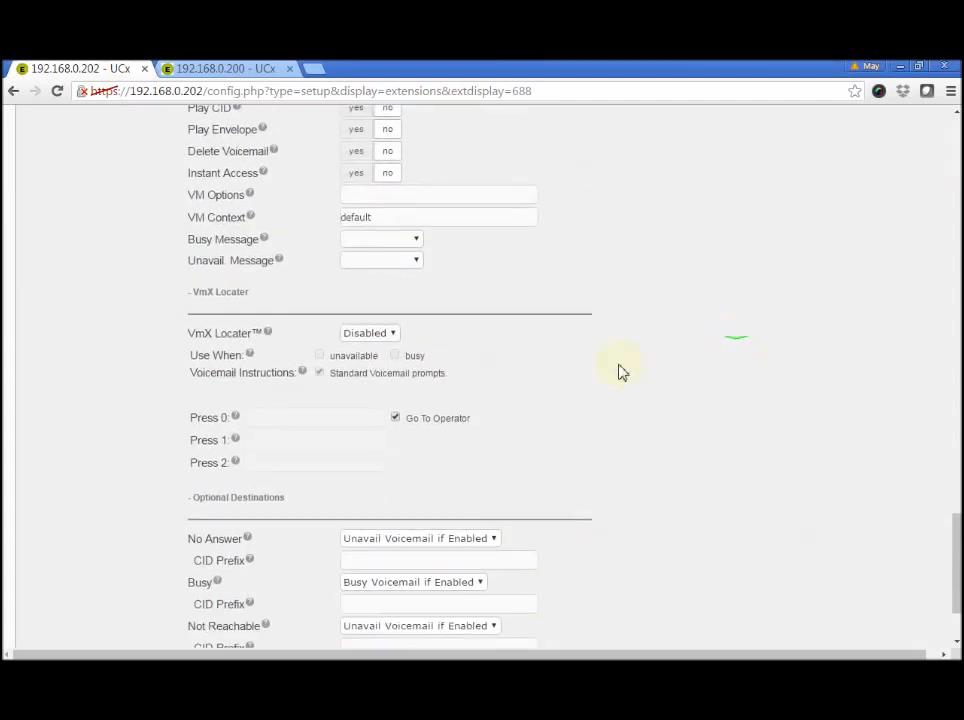
- Enable VmX Locater for unavailable and busy calls, keeping Standard Voicemail prompts ticked
{"action": "left_click", "coordinate": [370, 333]}
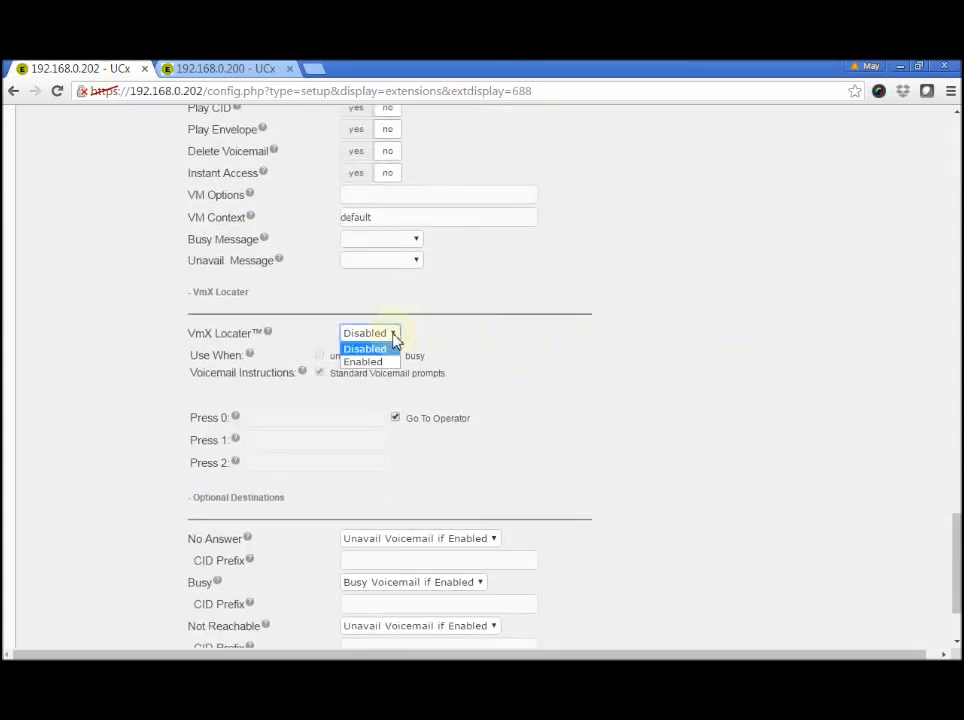
{"action": "left_click", "coordinate": [362, 361]}
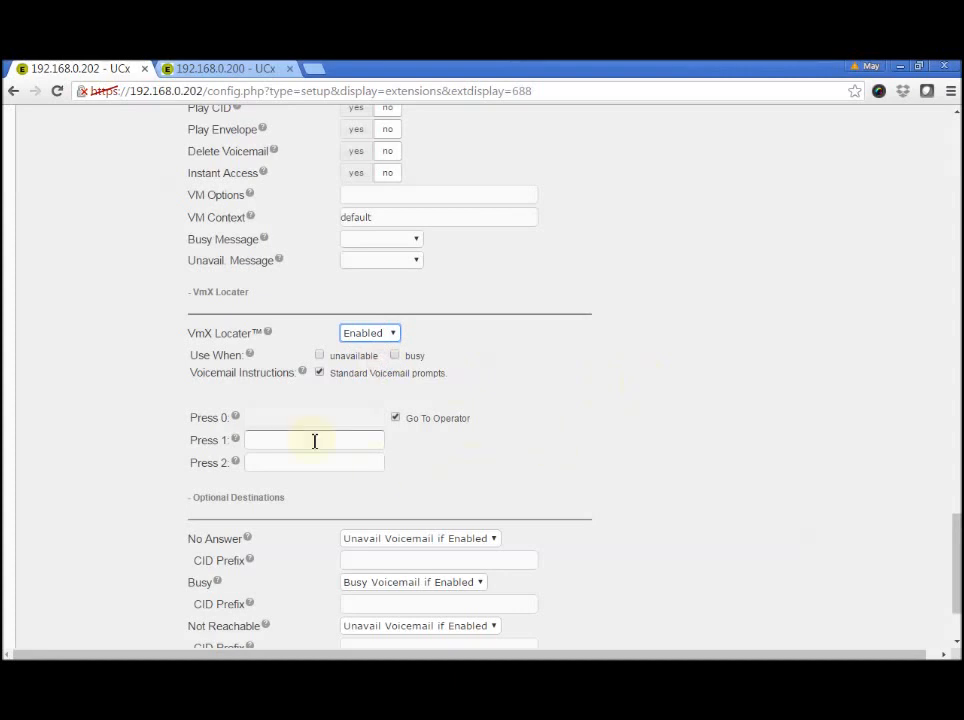
{"action": "mouse_move", "coordinate": [503, 375]}
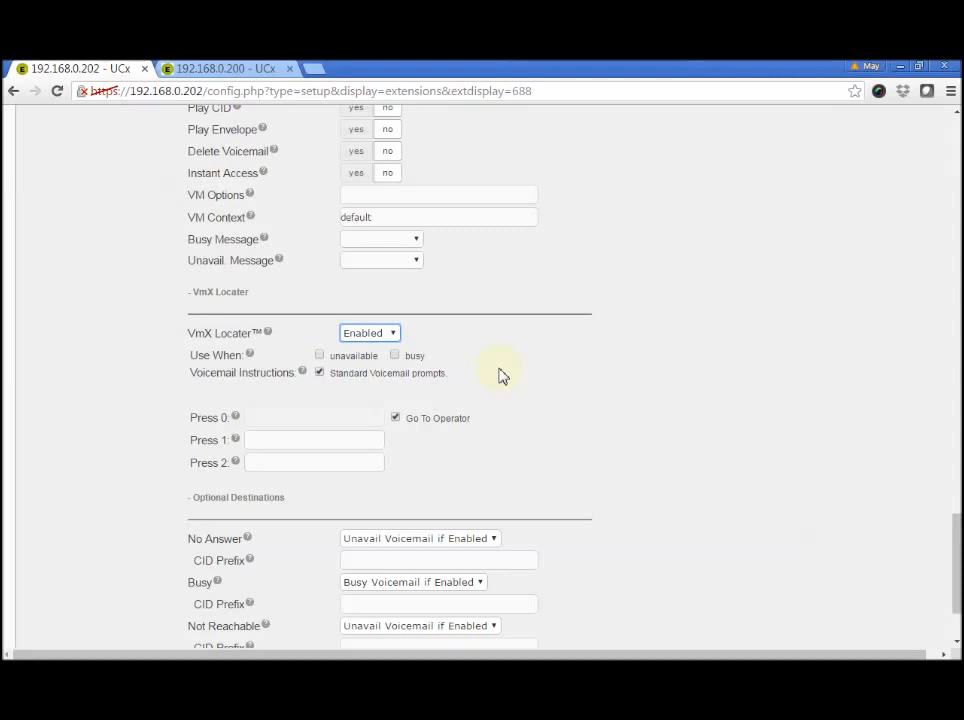
{"action": "left_click", "coordinate": [319, 355]}
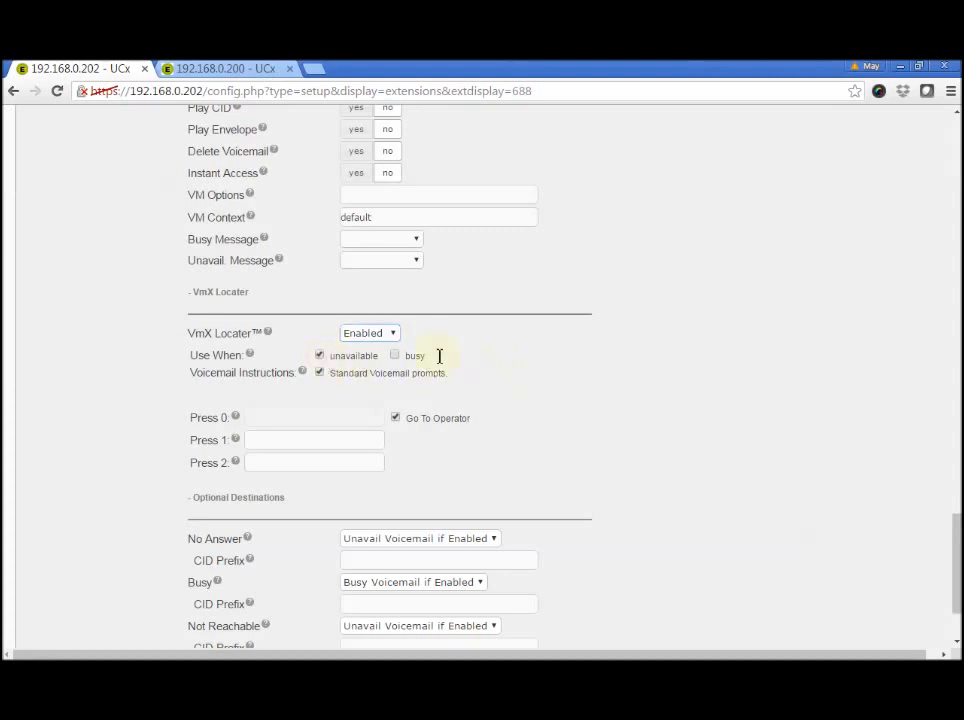
{"action": "left_click", "coordinate": [395, 355]}
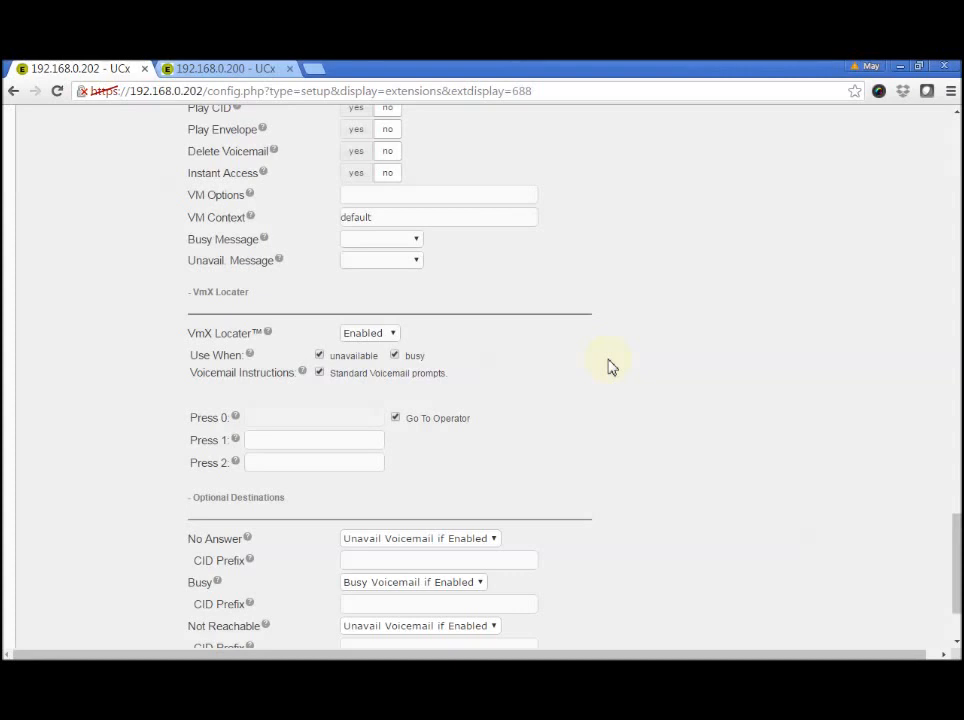
{"action": "mouse_move", "coordinate": [521, 378]}
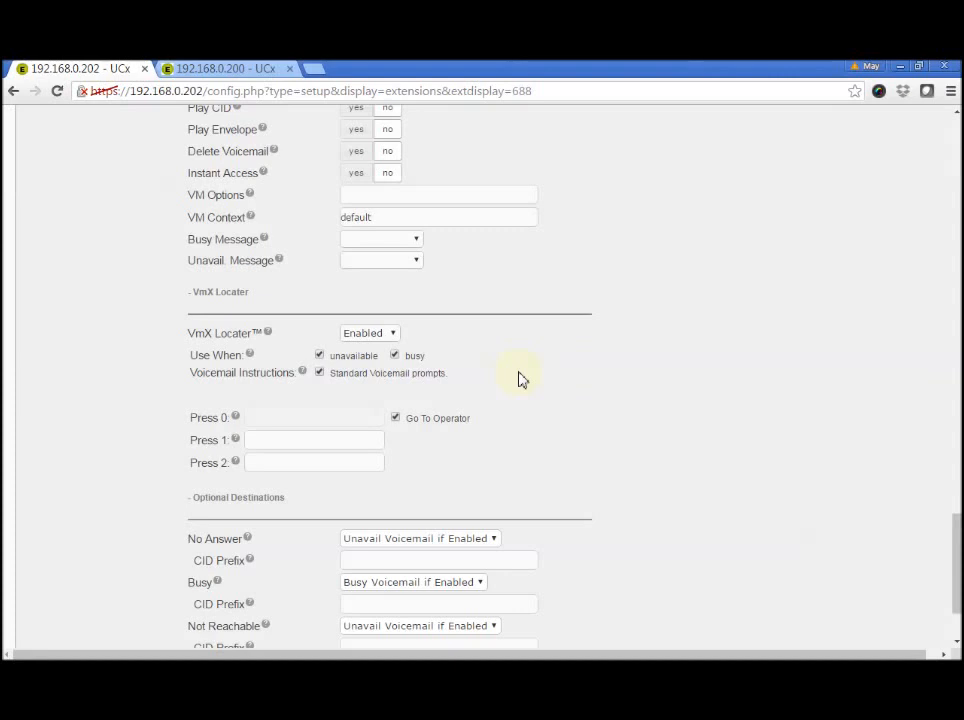
{"action": "left_click", "coordinate": [320, 372]}
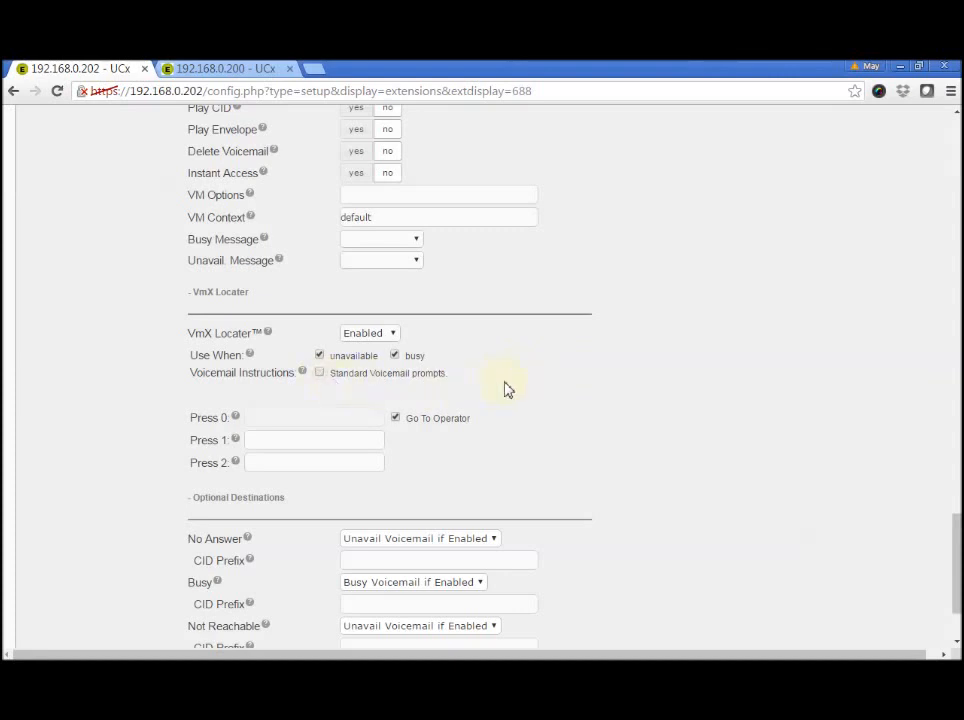
{"action": "mouse_move", "coordinate": [520, 378]}
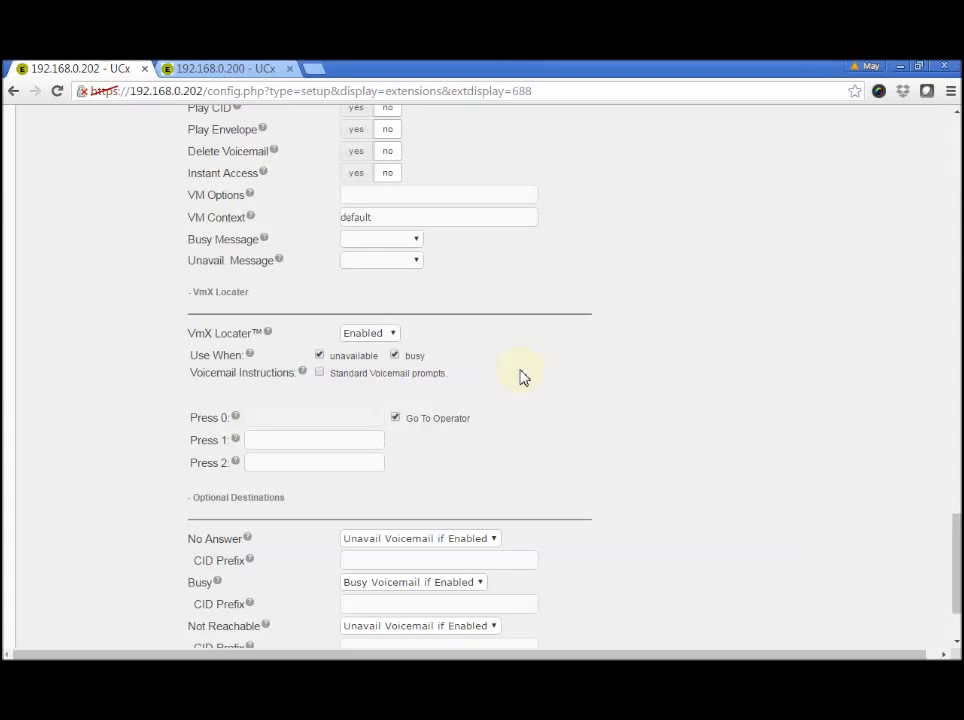
{"action": "mouse_move", "coordinate": [398, 415]}
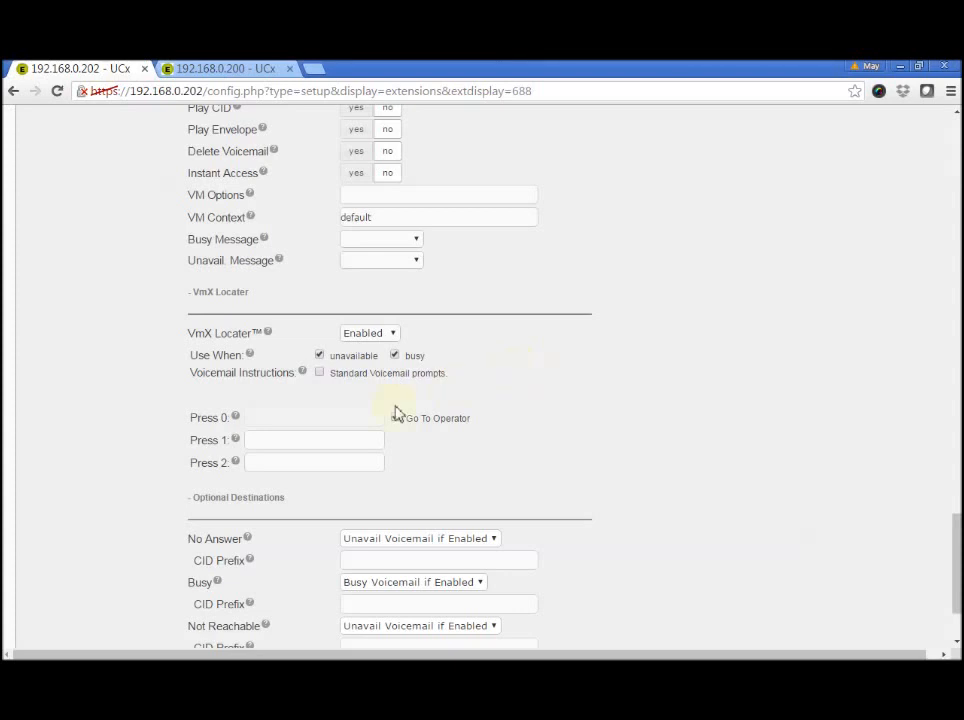
{"action": "left_click", "coordinate": [319, 372]}
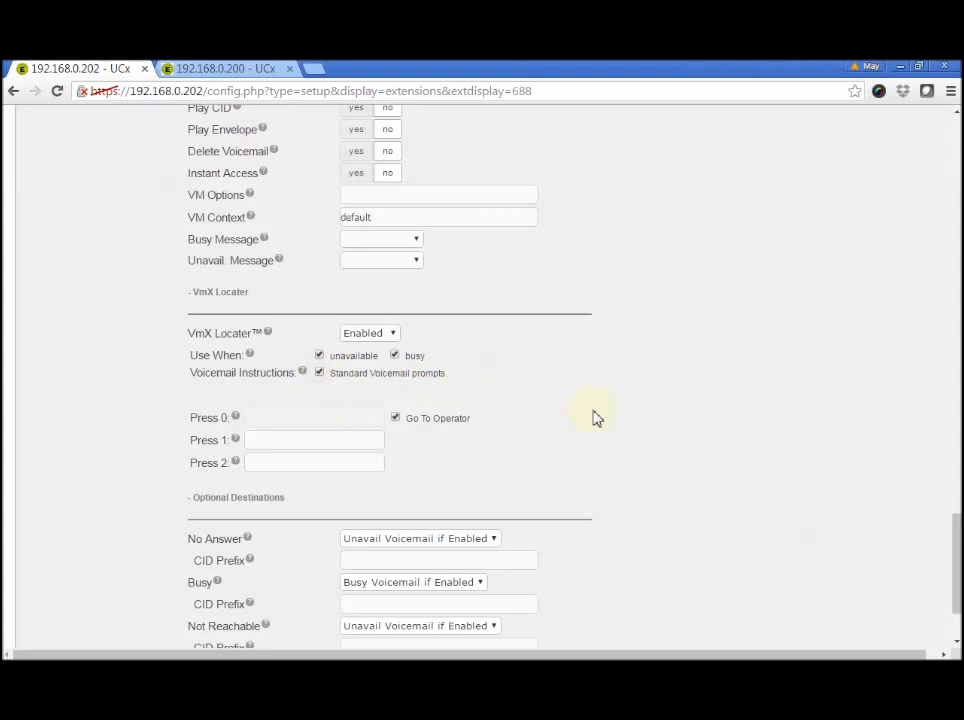
{"action": "scroll", "scroll_direction": "down", "scroll_amount": 3}
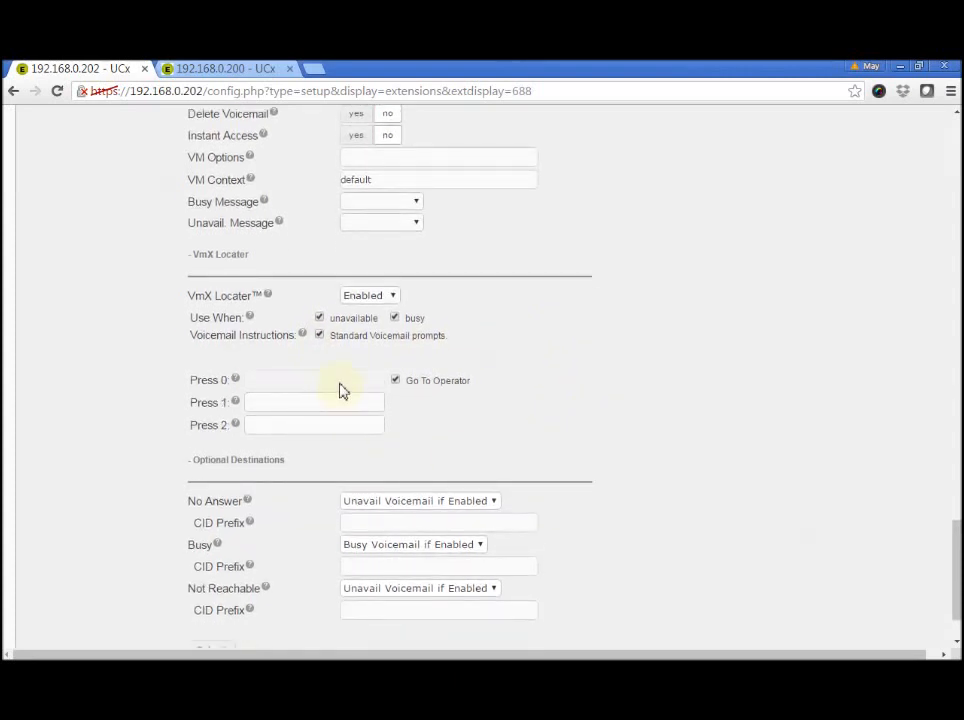
{"action": "mouse_move", "coordinate": [730, 445]}
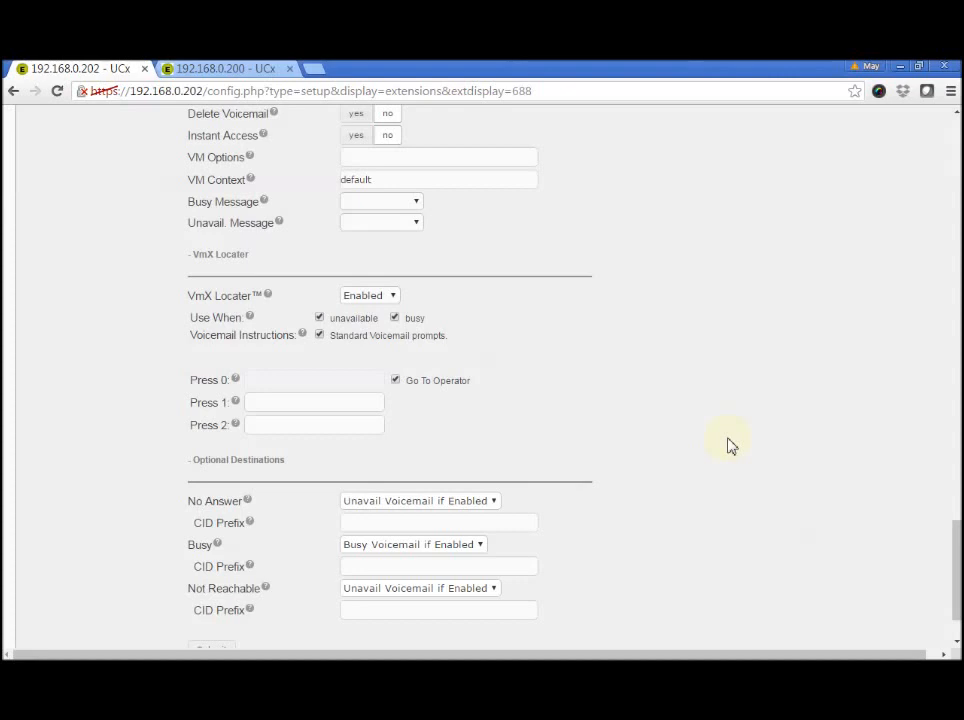
{"action": "mouse_move", "coordinate": [728, 440]}
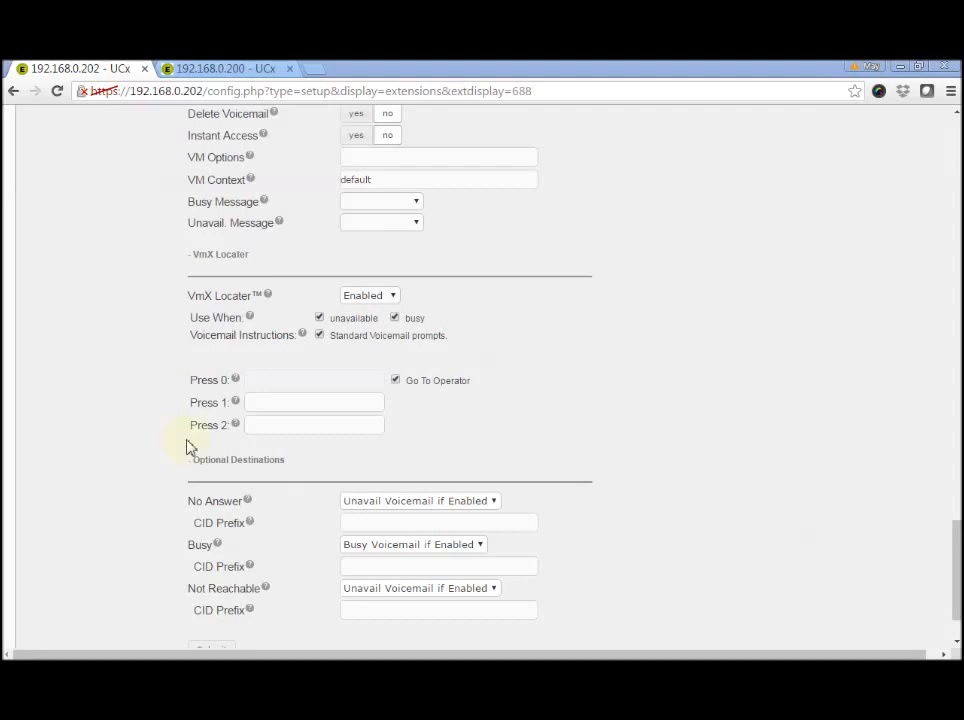
{"action": "mouse_move", "coordinate": [453, 418]}
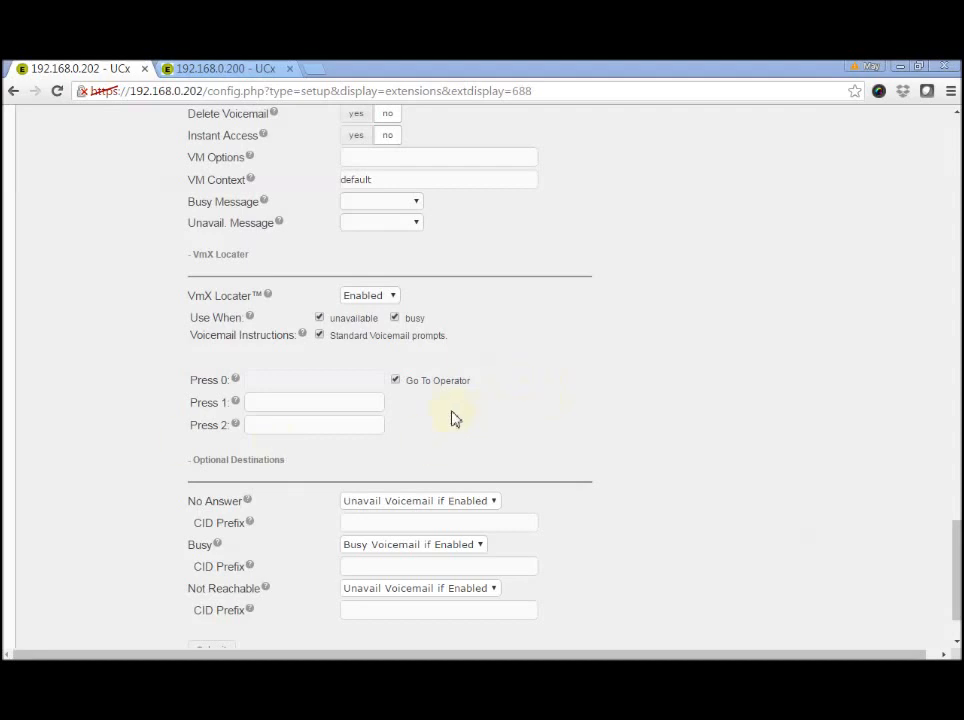
{"action": "left_click", "coordinate": [395, 380]}
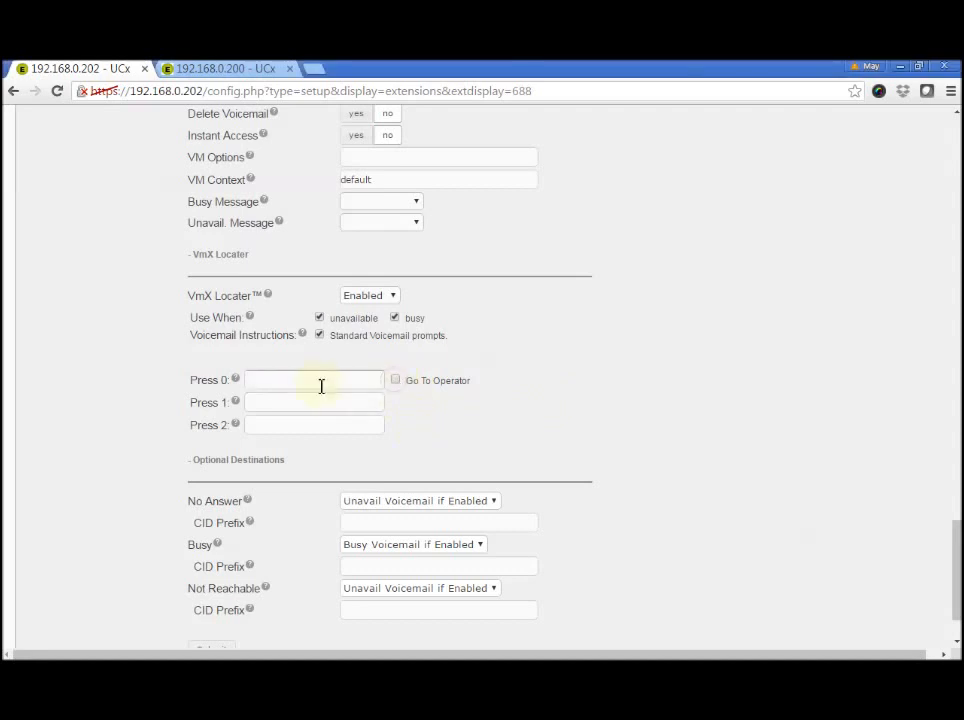
{"action": "left_click", "coordinate": [314, 379]}
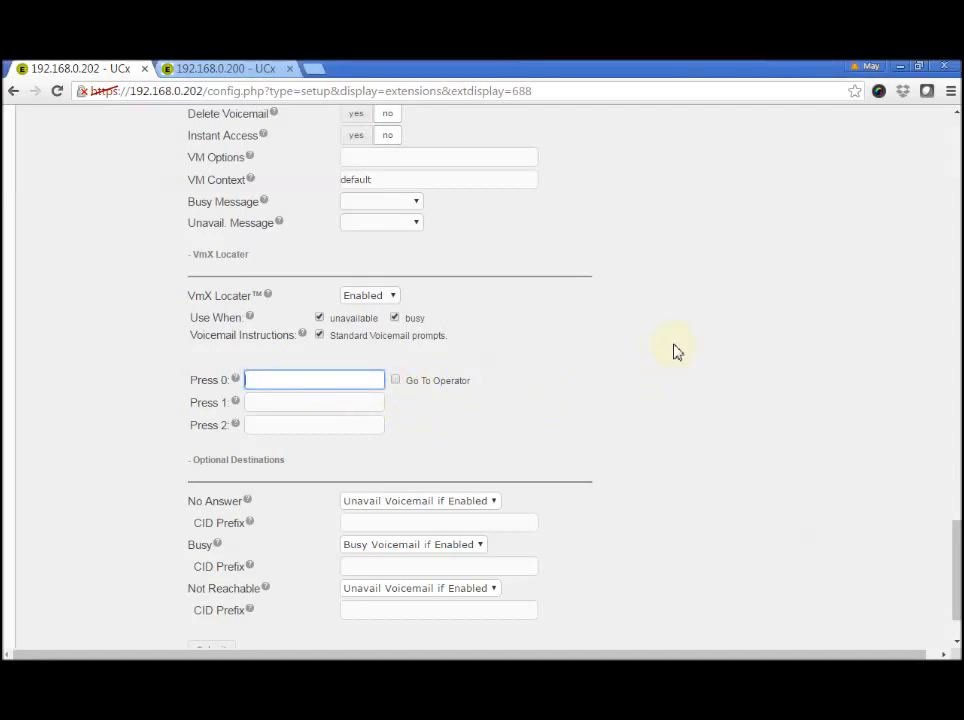
{"action": "mouse_move", "coordinate": [398, 398]}
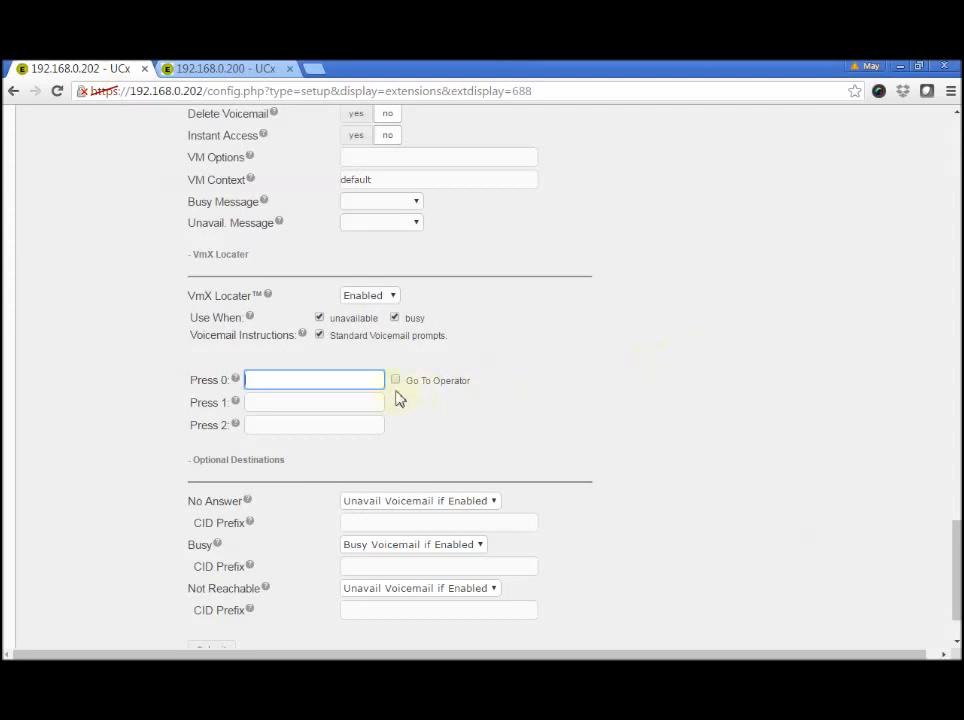
{"action": "left_click", "coordinate": [395, 380]}
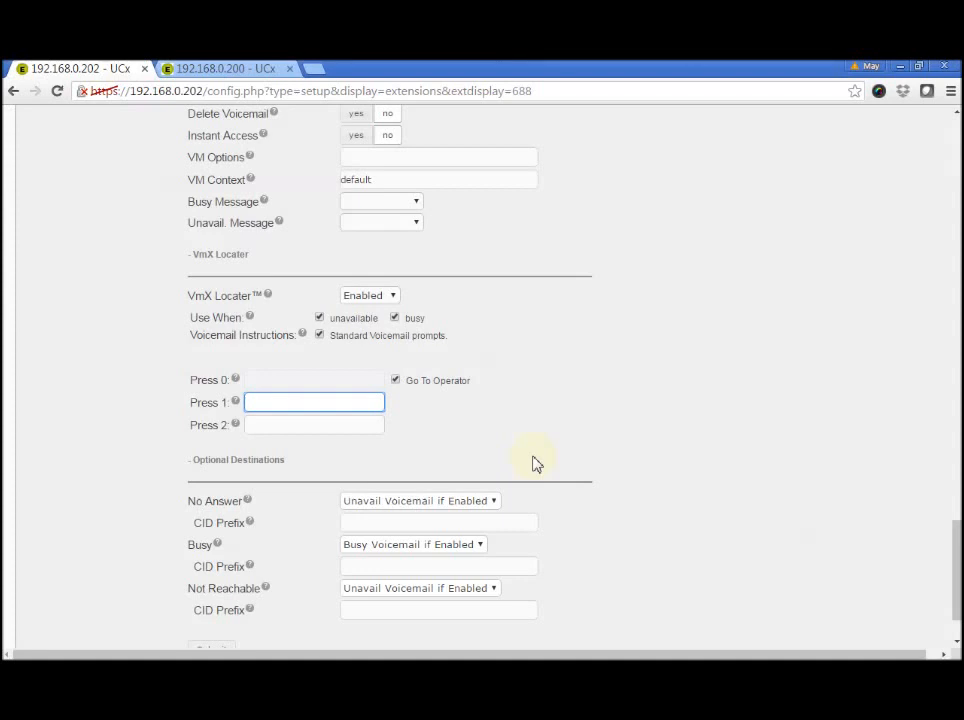
- Enter 888 as the VmX Locater Press 1 destination
{"action": "type", "text": "888"}
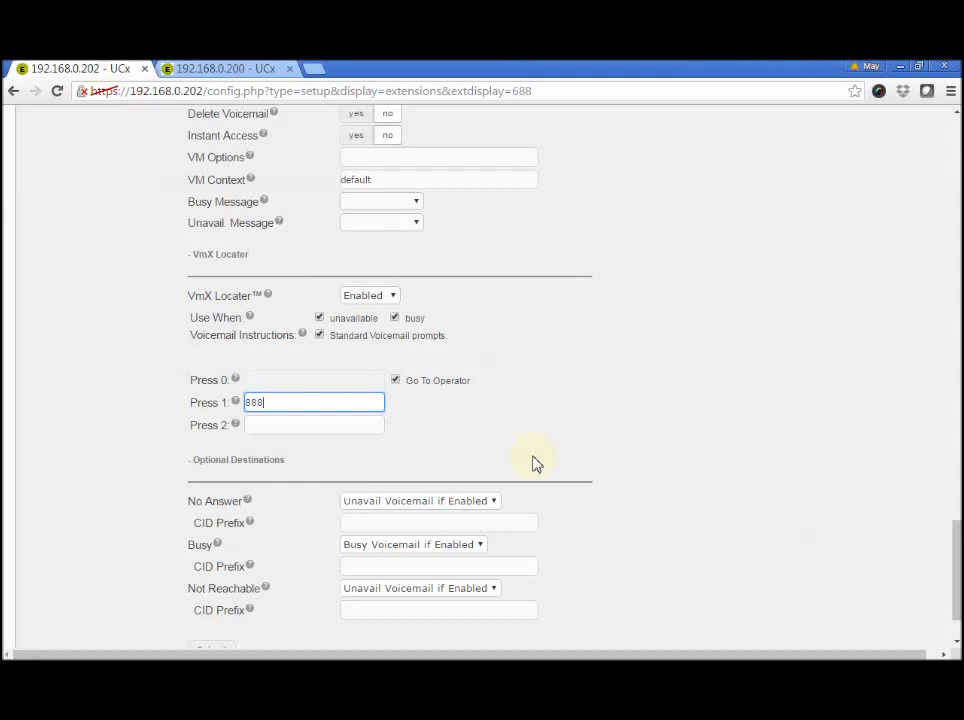
{"action": "left_click", "coordinate": [313, 424]}
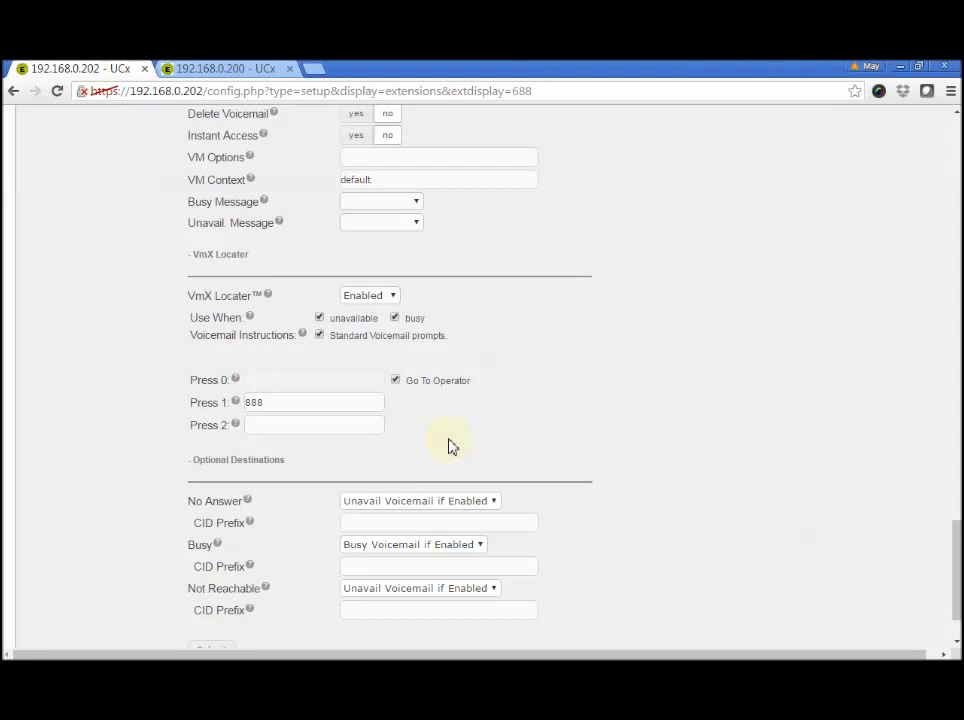
{"action": "mouse_move", "coordinate": [678, 512]}
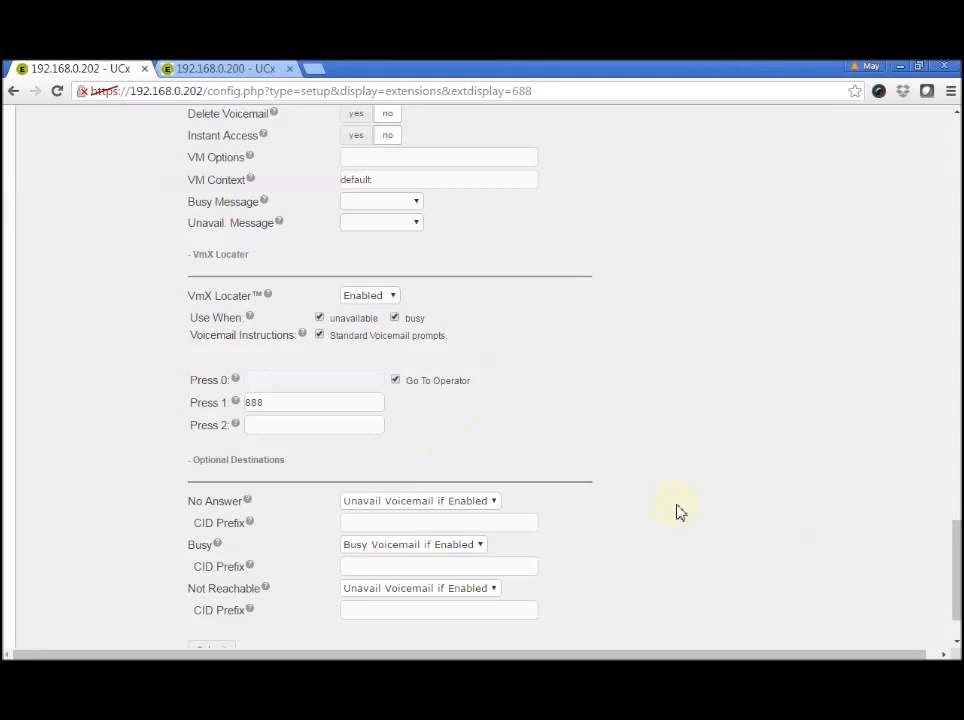
- Submit extension 688's settings from the bottom of the page
{"action": "scroll", "scroll_direction": "down", "scroll_amount": 3}
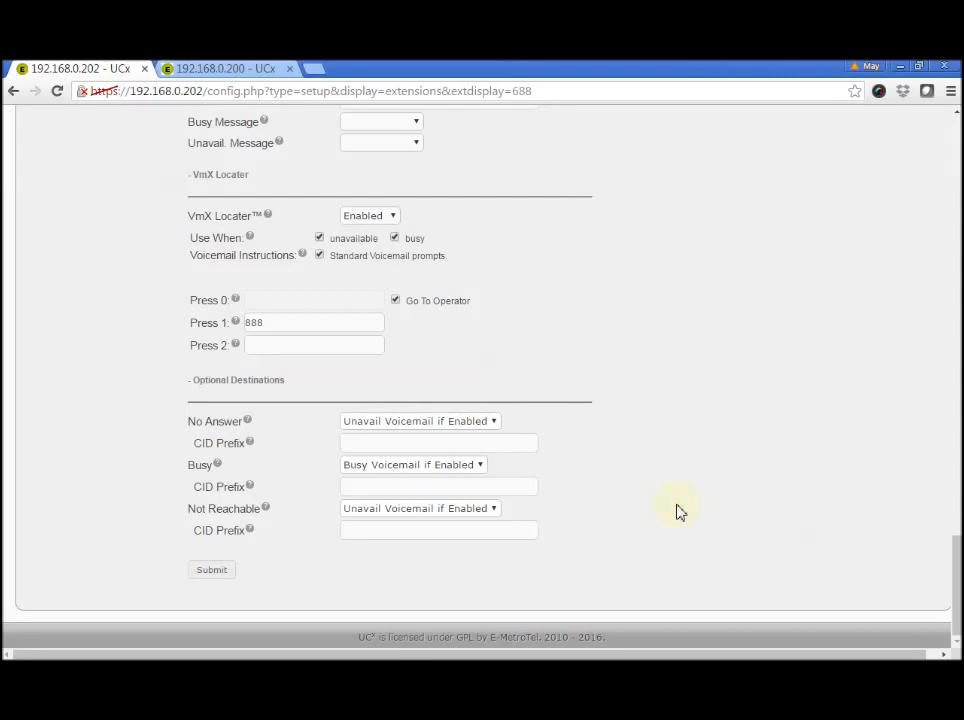
{"action": "left_click", "coordinate": [211, 569]}
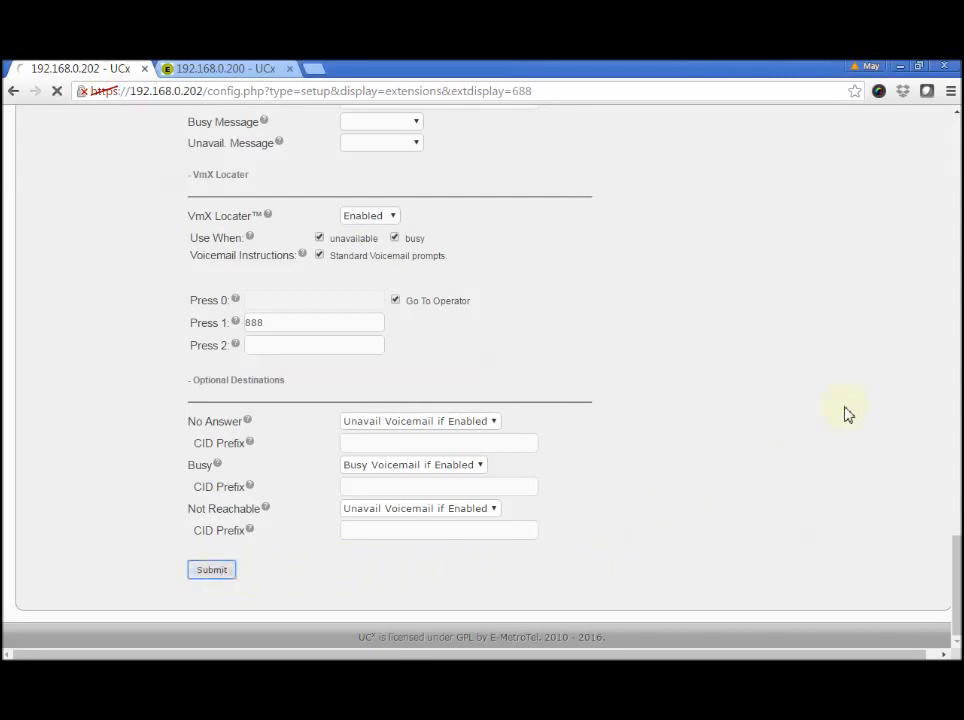
{"action": "left_click", "coordinate": [211, 569]}
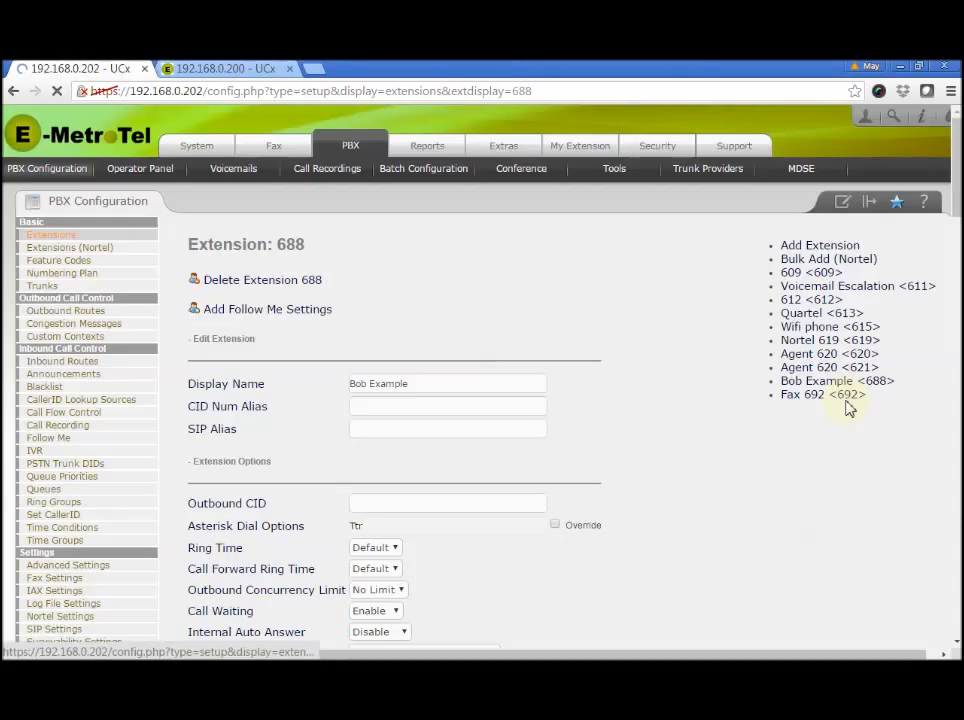
{"action": "left_click", "coordinate": [566, 224]}
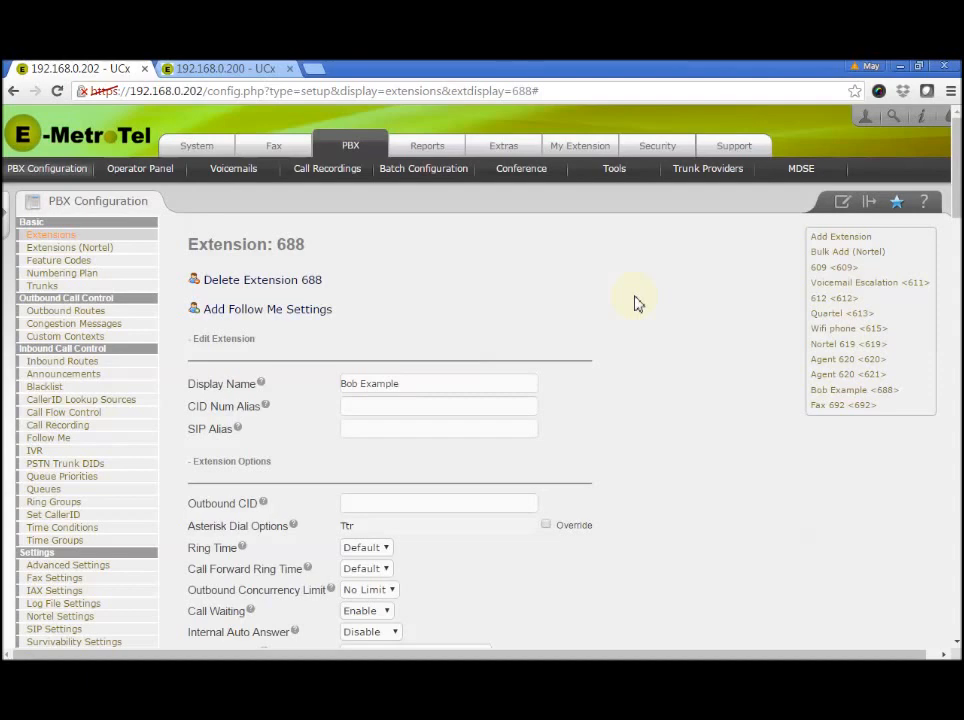
{"action": "mouse_move", "coordinate": [381, 318]}
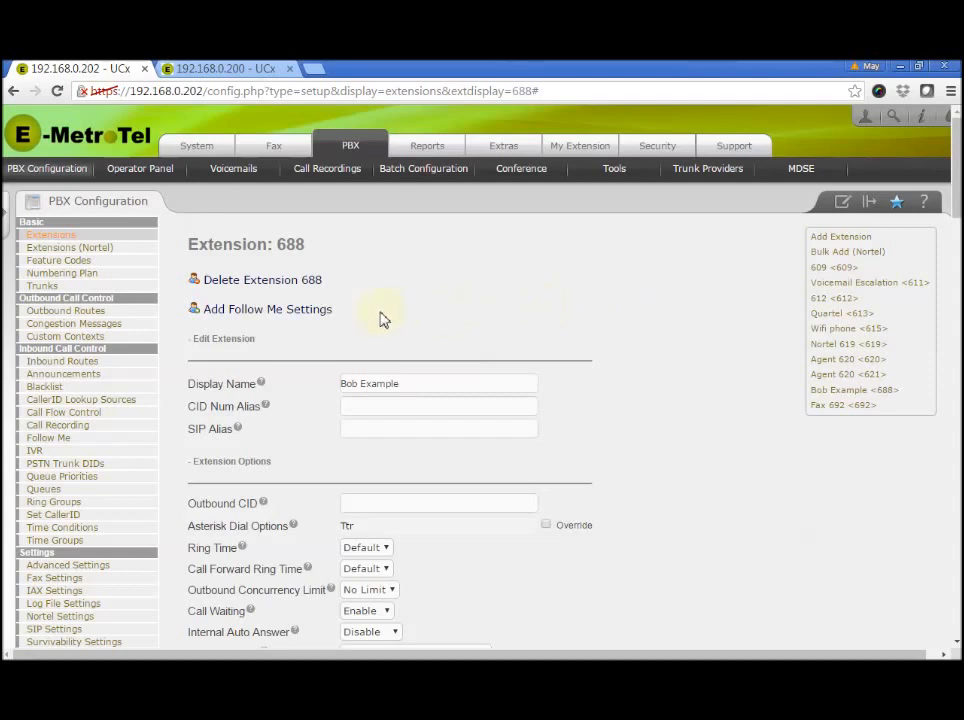
{"action": "mouse_move", "coordinate": [323, 315]}
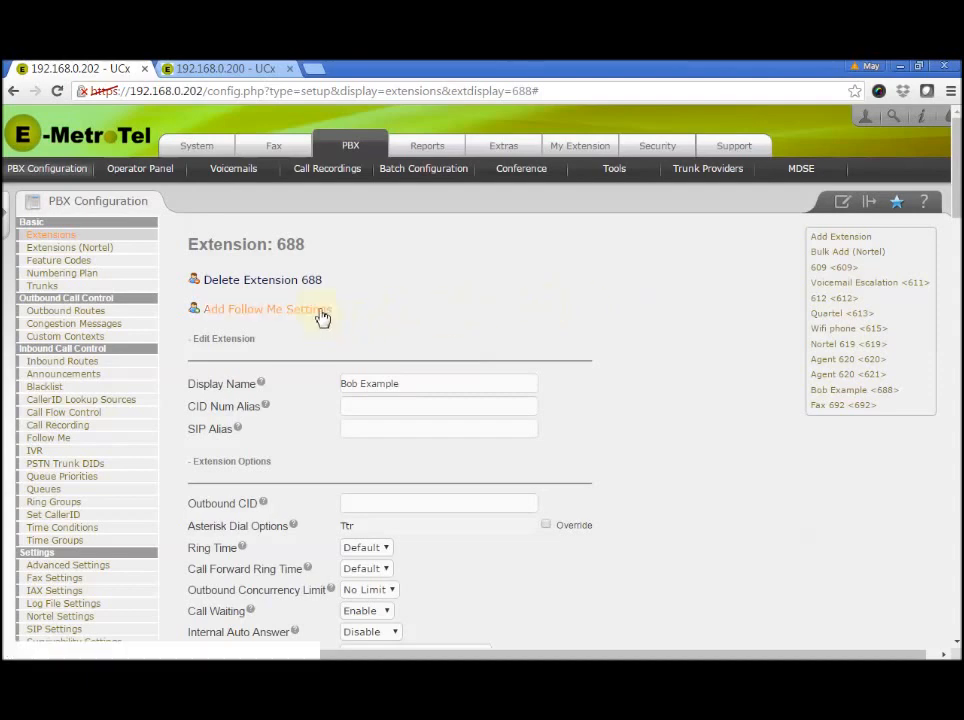
{"action": "left_click", "coordinate": [266, 308]}
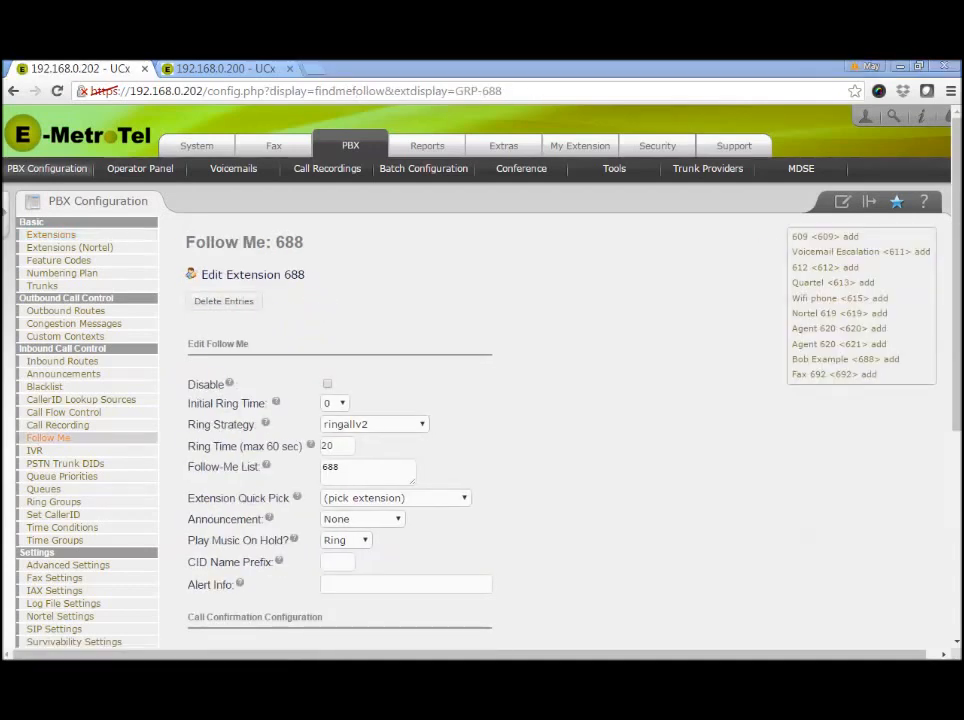
{"action": "mouse_move", "coordinate": [628, 380]}
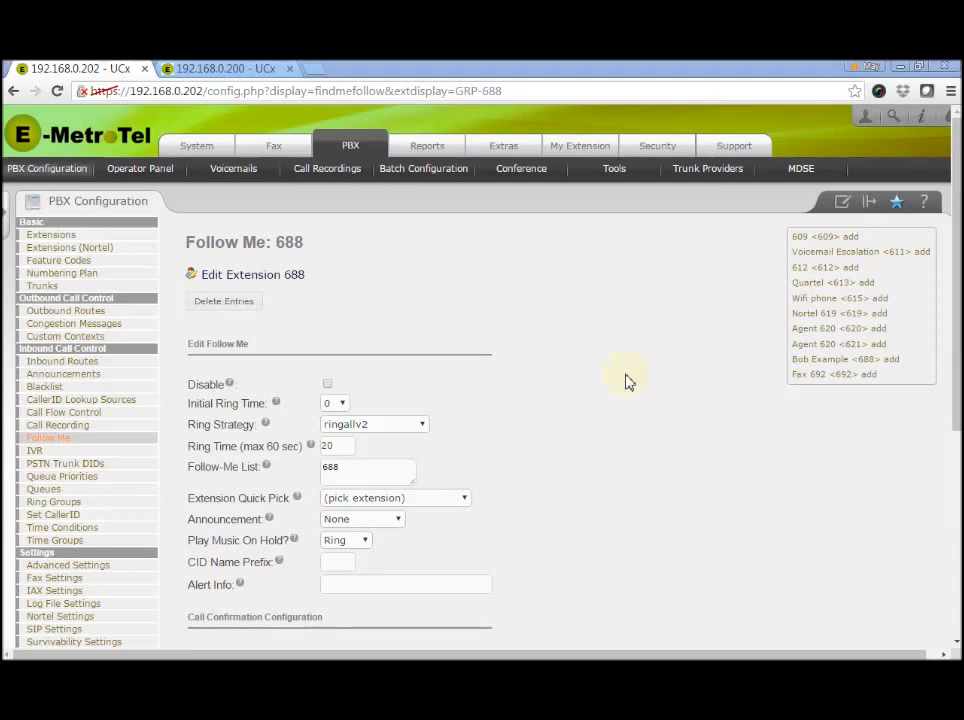
{"action": "left_click", "coordinate": [367, 471]}
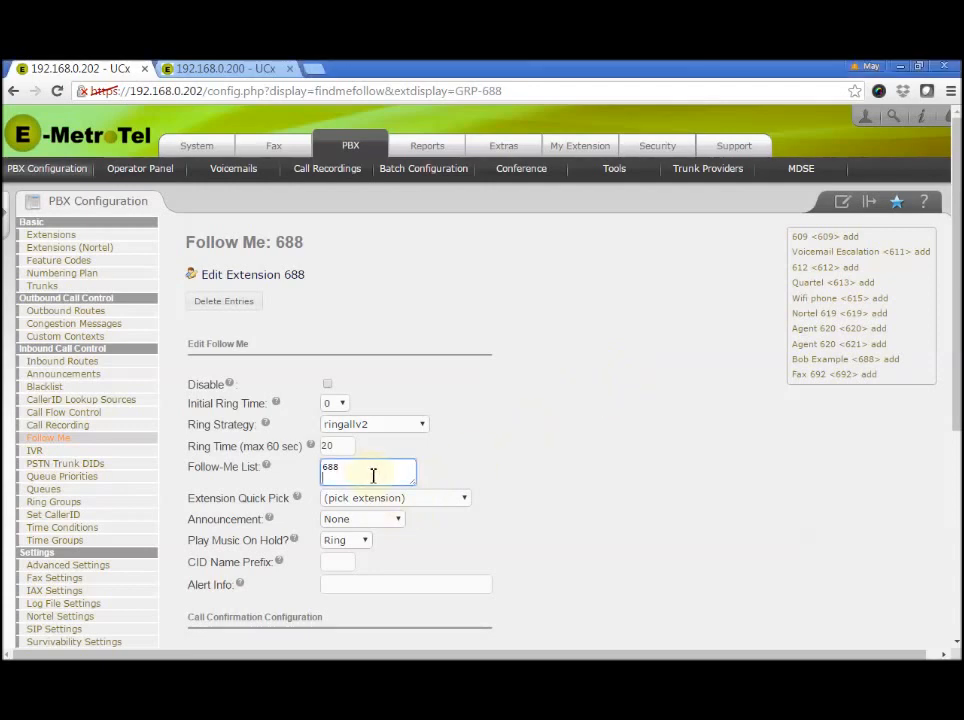
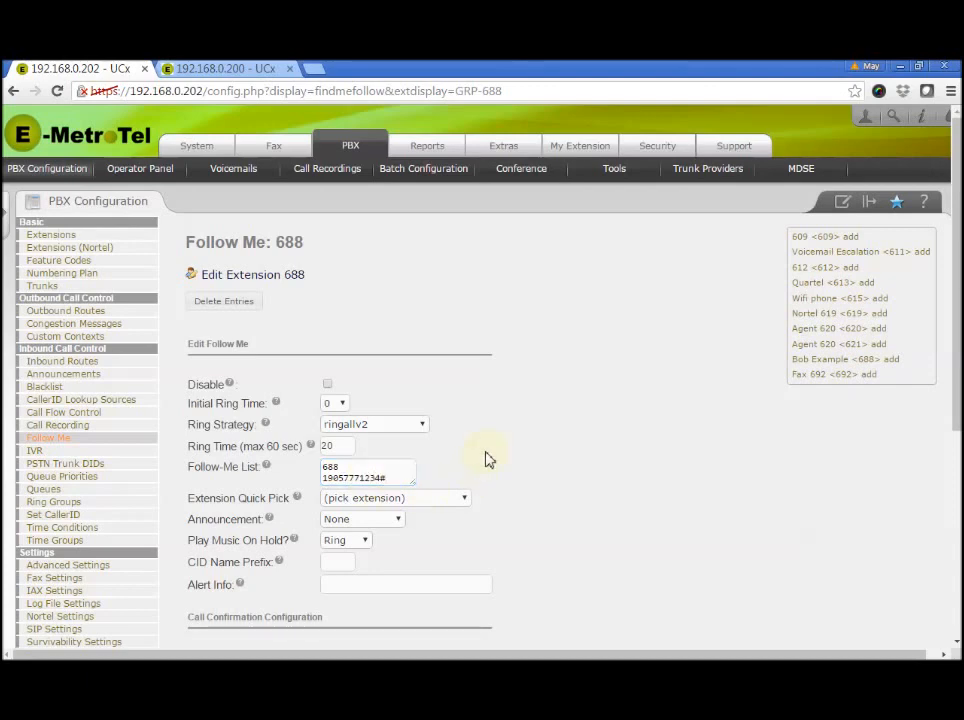
- Set 'Destination if no answer' to Voicemail and submit the Follow Me changes
{"action": "scroll", "scroll_direction": "down", "scroll_amount": 3}
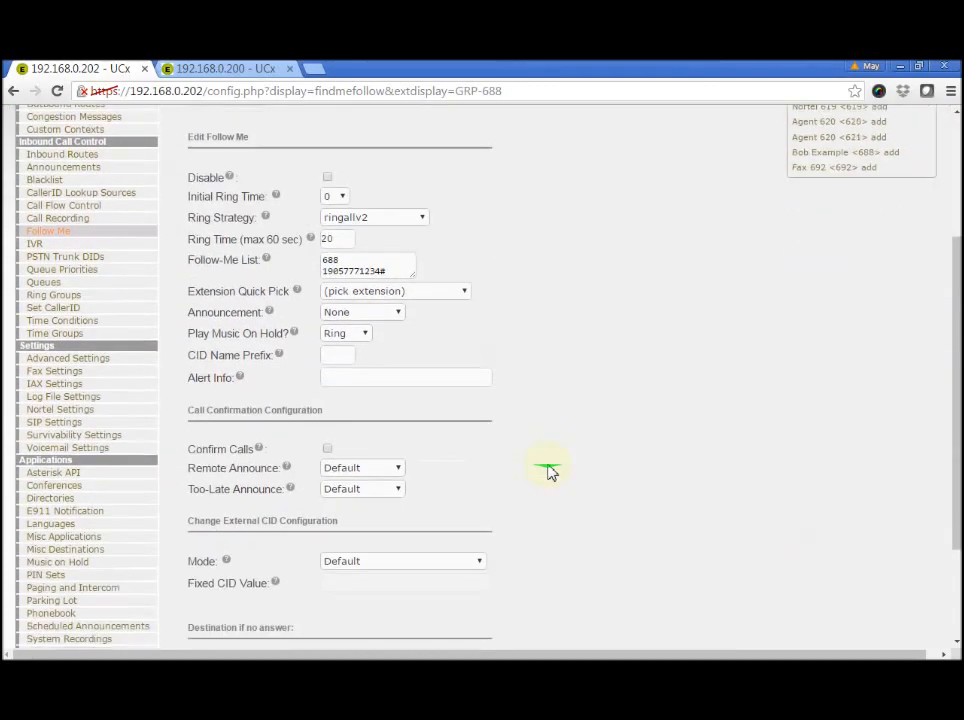
{"action": "scroll", "scroll_direction": "down", "scroll_amount": 3}
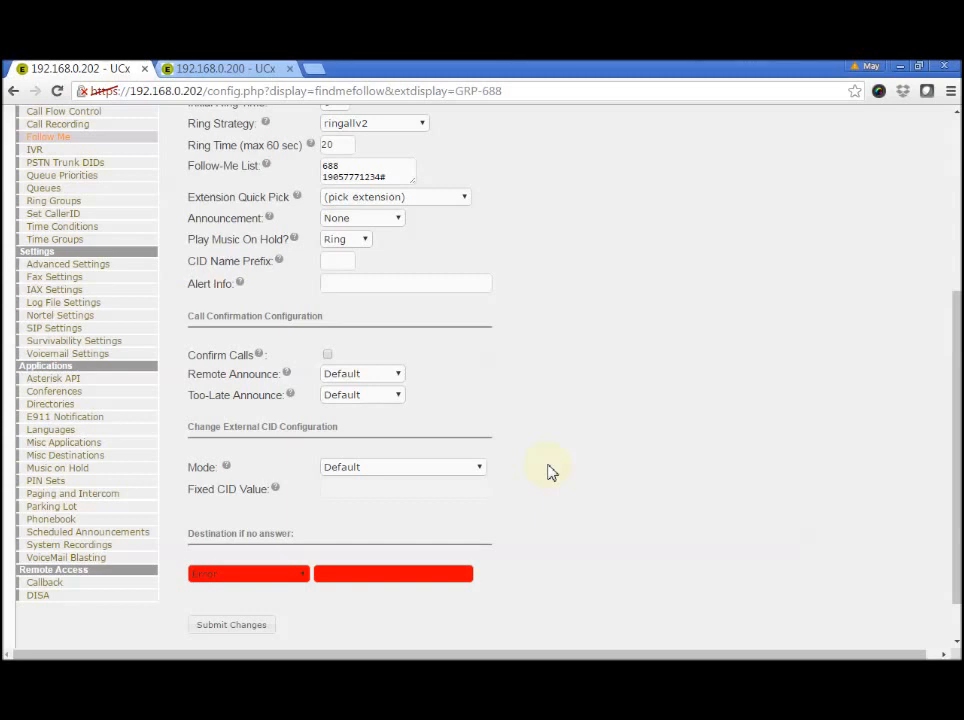
{"action": "mouse_move", "coordinate": [318, 600]}
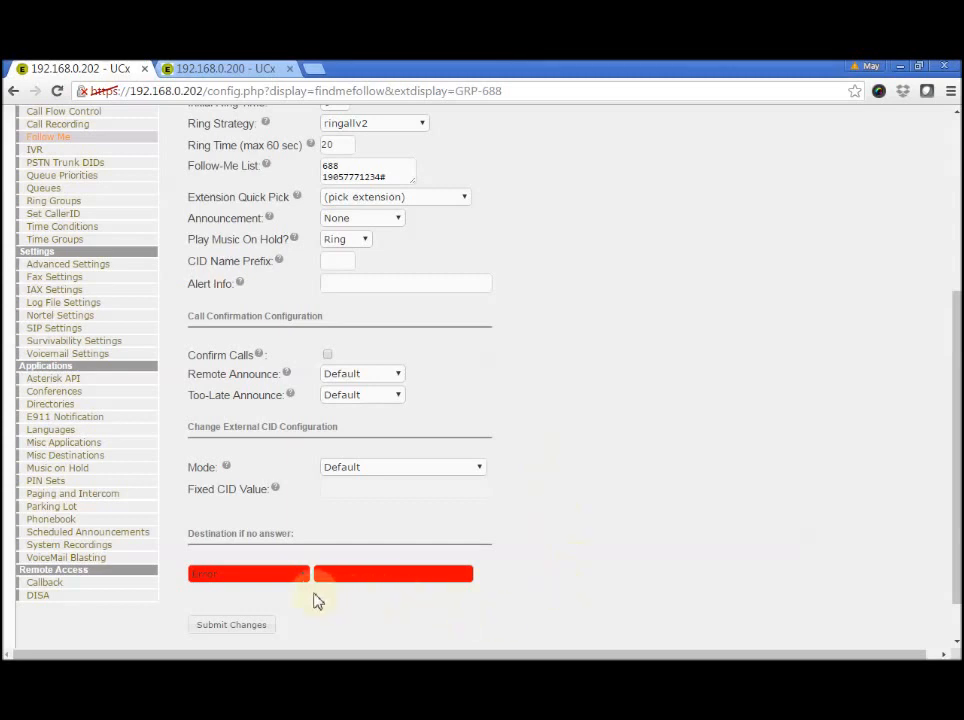
{"action": "left_click", "coordinate": [248, 573]}
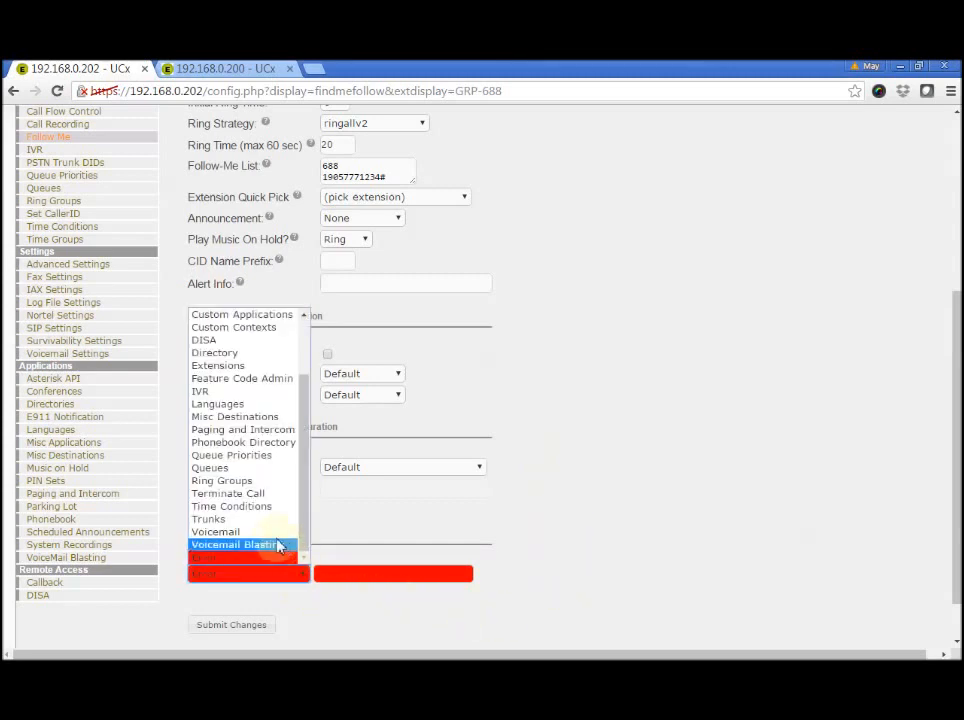
{"action": "left_click", "coordinate": [216, 544]}
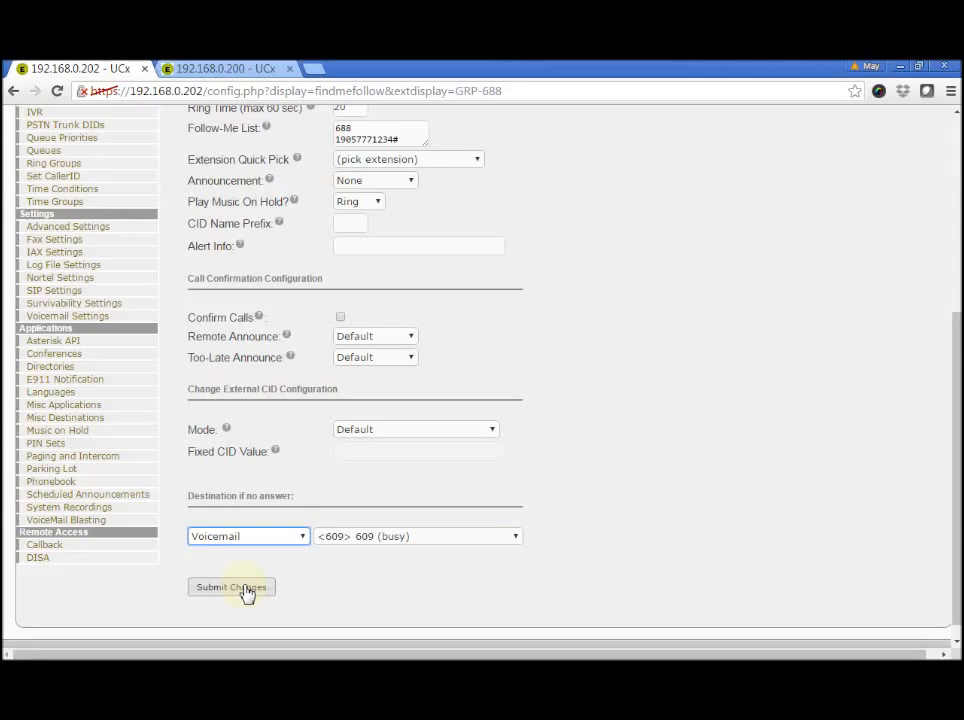
{"action": "left_click", "coordinate": [231, 587]}
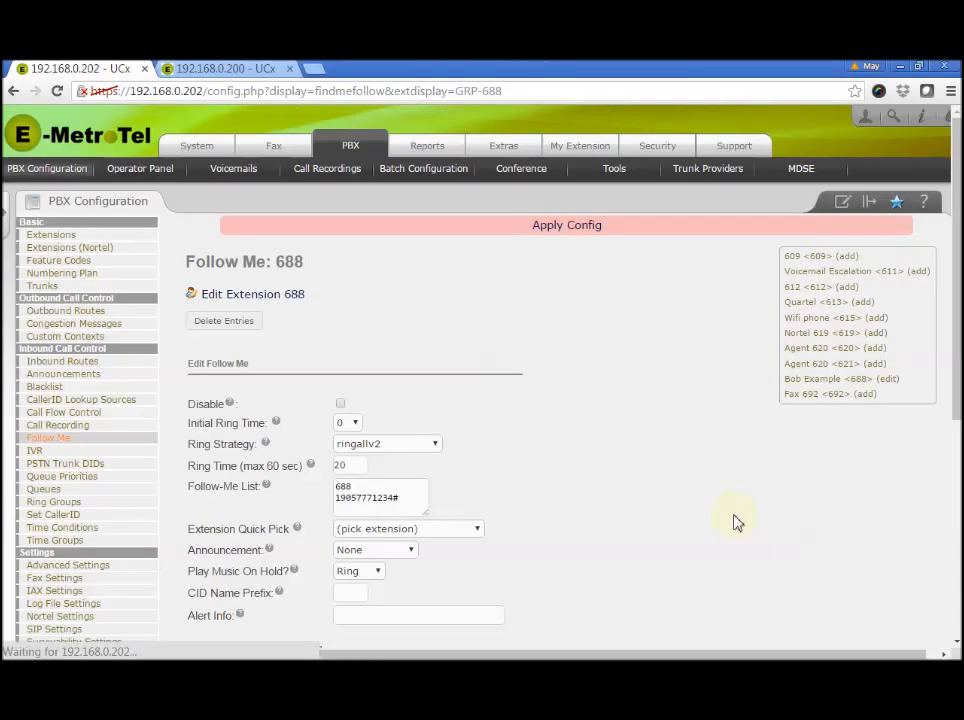
- Follow the Edit Extension 688 link back to the extension's settings page
{"action": "left_click", "coordinate": [566, 224]}
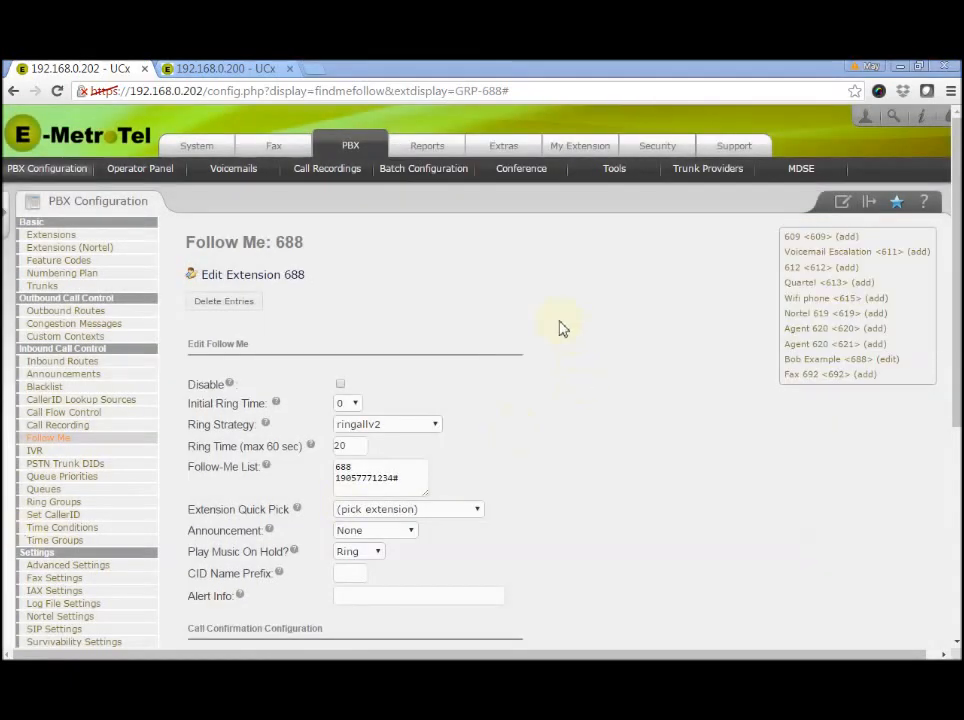
{"action": "mouse_move", "coordinate": [280, 295]}
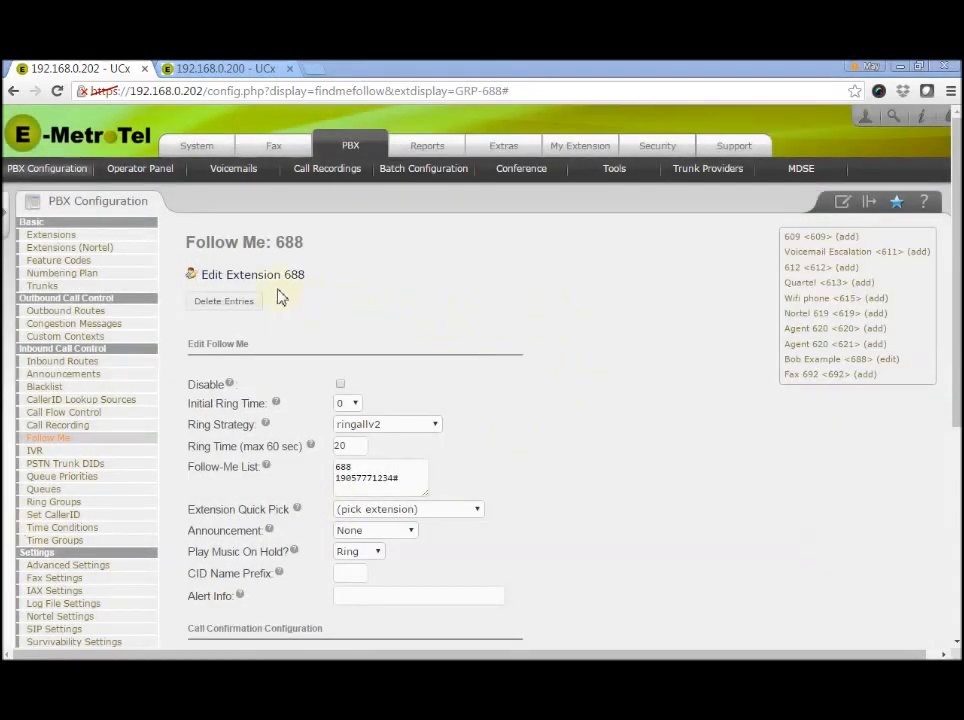
{"action": "left_click", "coordinate": [252, 274]}
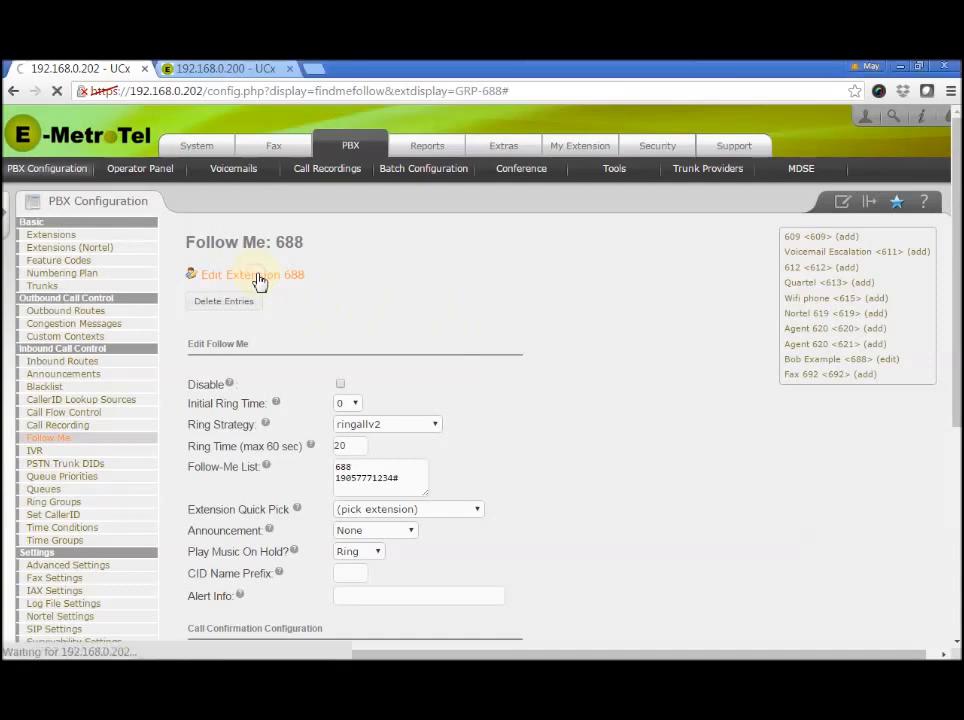
{"action": "left_click", "coordinate": [252, 274]}
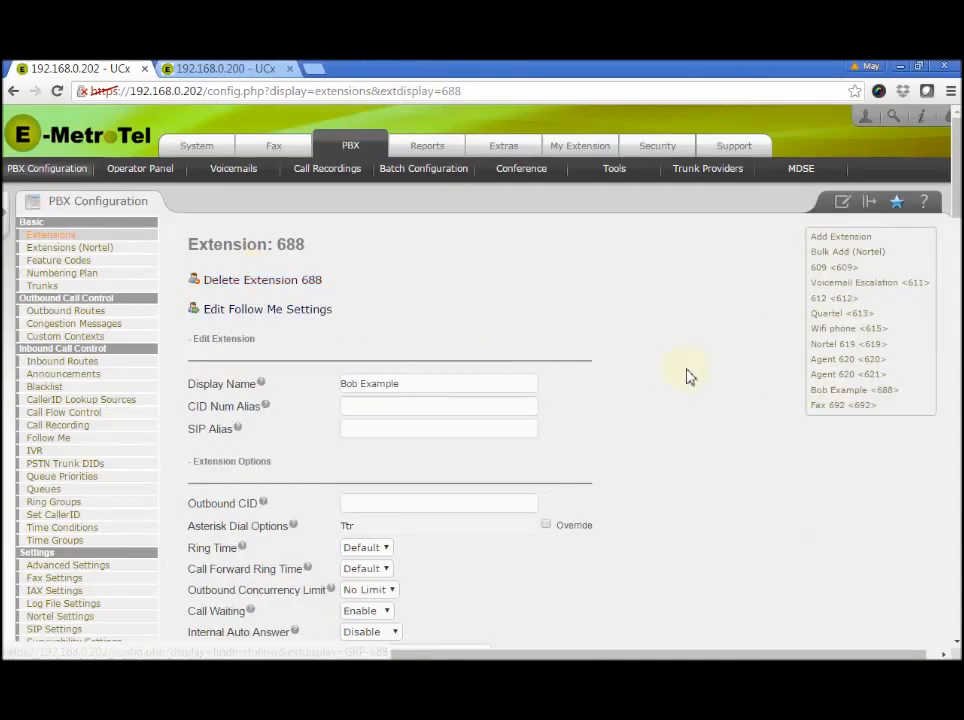
{"action": "scroll", "scroll_direction": "down", "scroll_amount": 3}
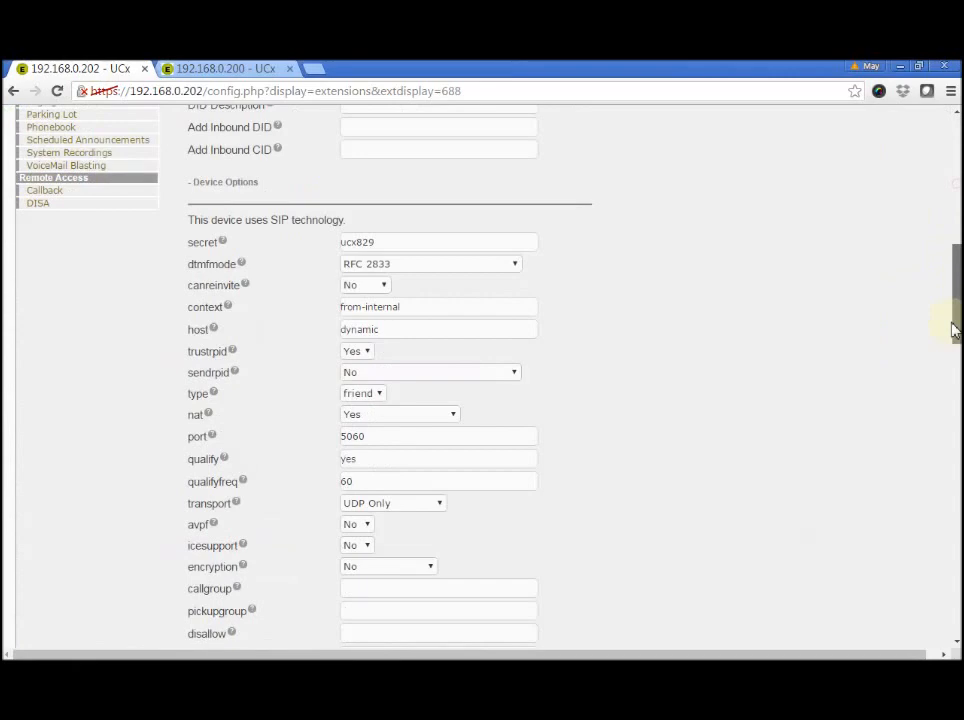
{"action": "scroll", "scroll_direction": "down", "scroll_amount": 3}
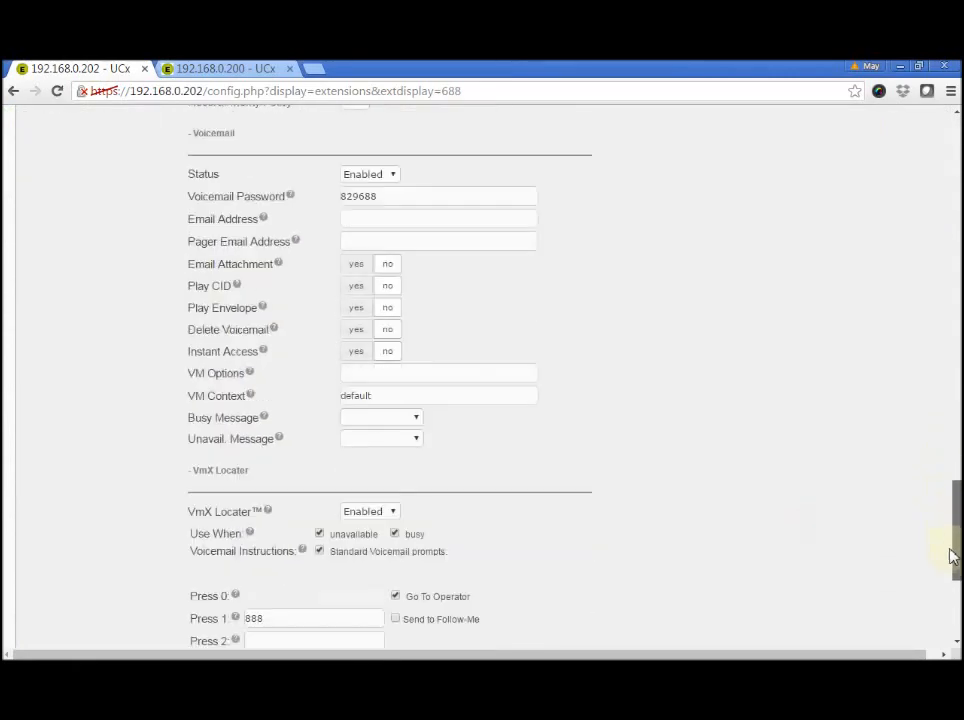
{"action": "scroll", "scroll_direction": "down", "scroll_amount": 3}
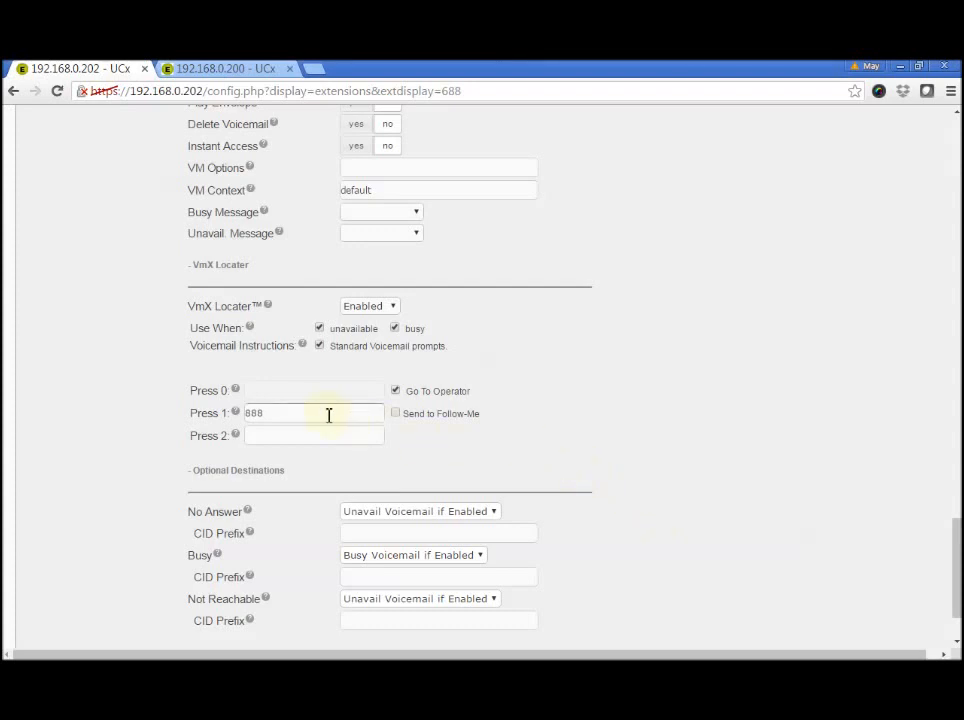
{"action": "mouse_move", "coordinate": [500, 420]}
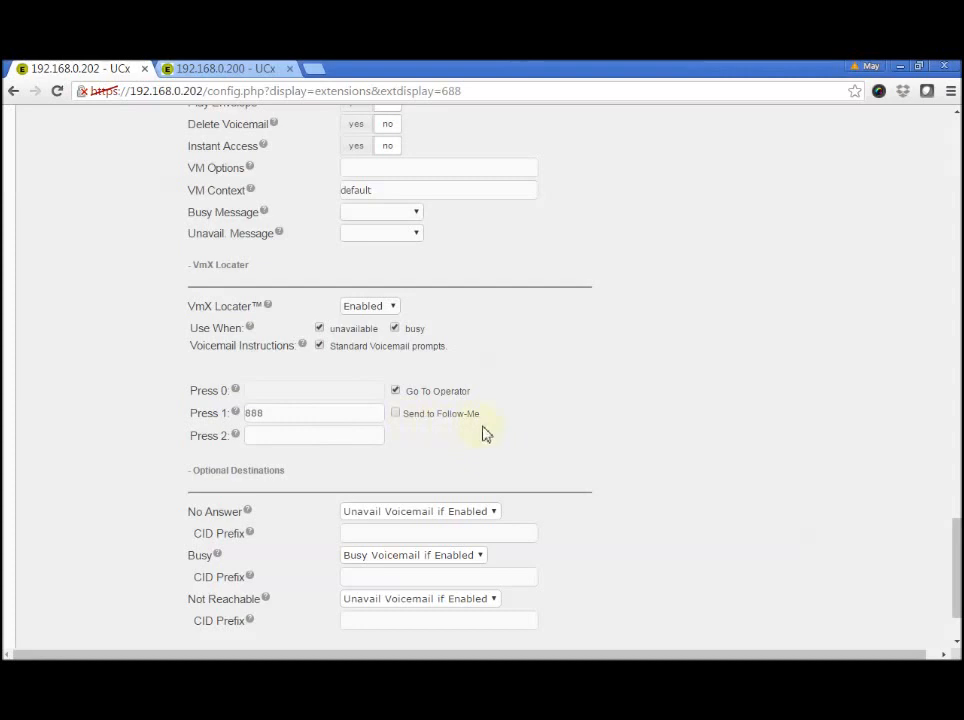
{"action": "mouse_move", "coordinate": [421, 430]}
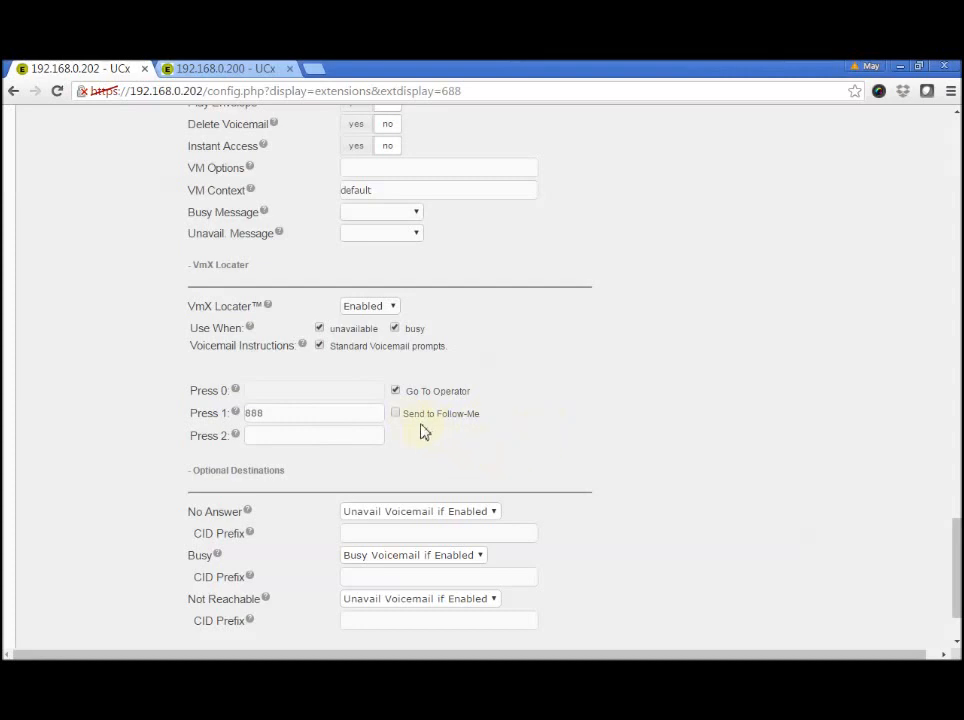
- Tick Send to Follow-Me beside Press 1 in the VmX Locater section
{"action": "left_click", "coordinate": [395, 413]}
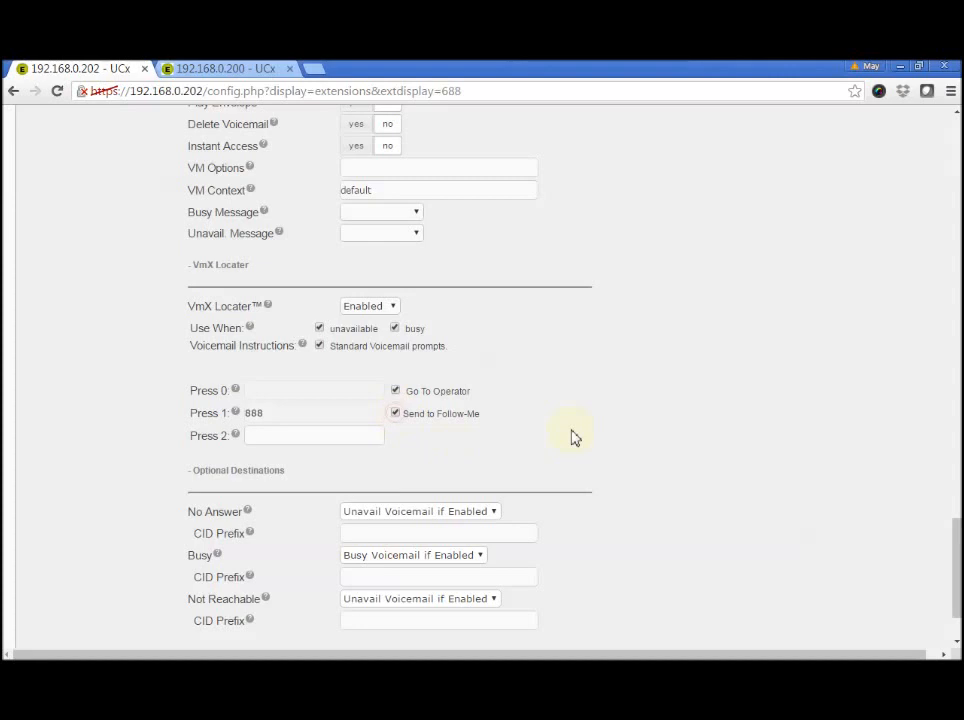
{"action": "mouse_move", "coordinate": [562, 434]}
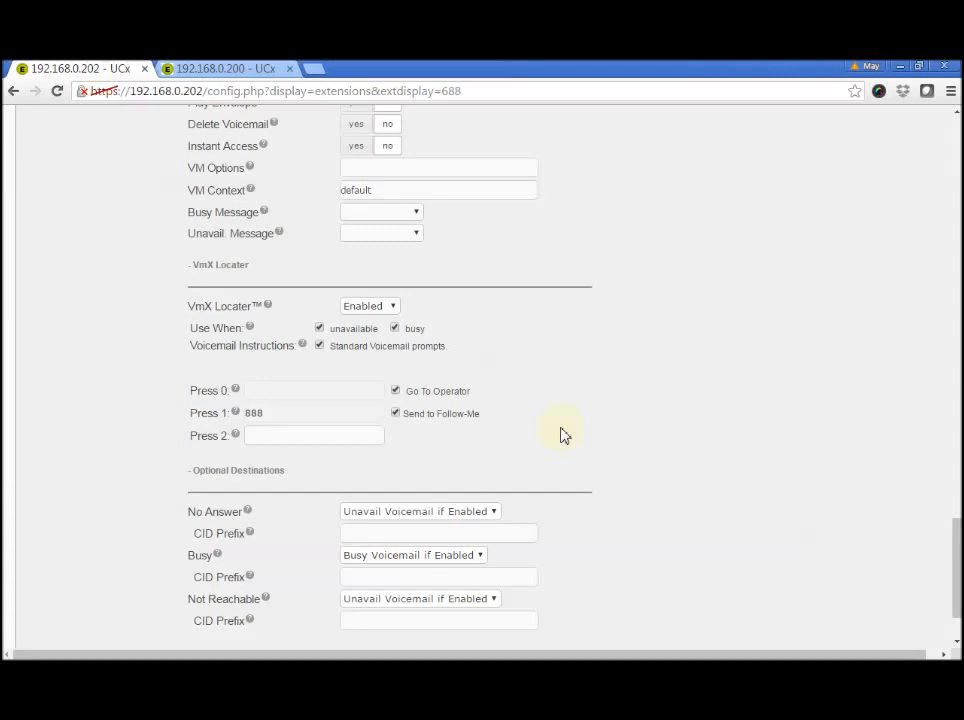
{"action": "mouse_move", "coordinate": [562, 432]}
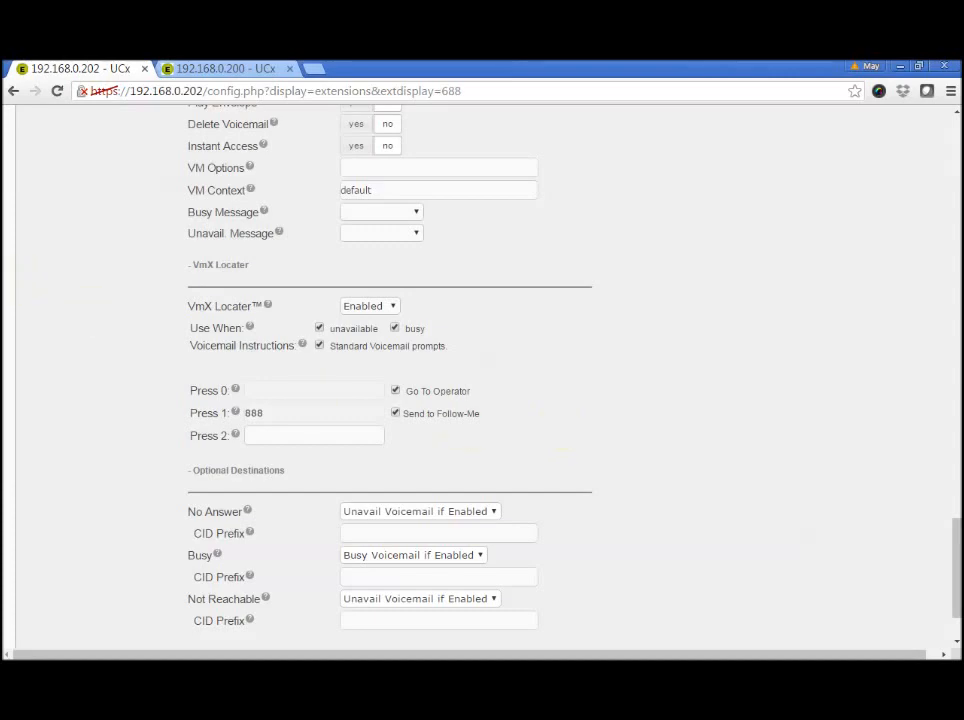